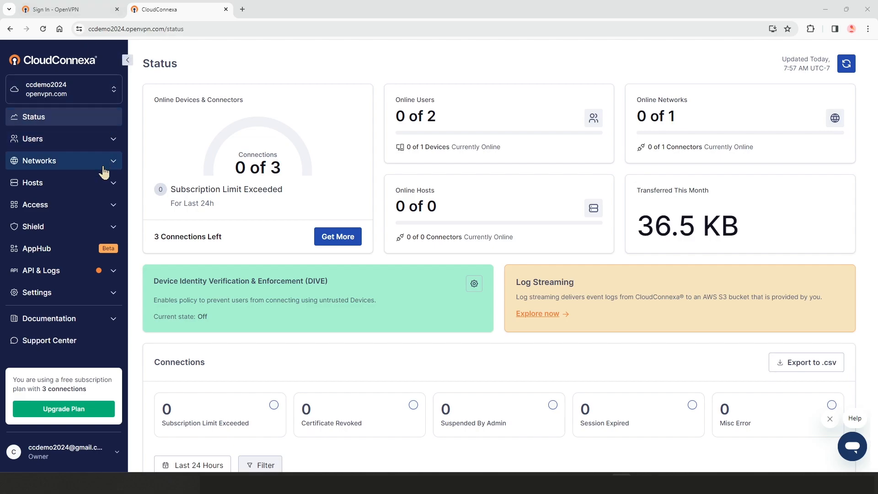
# Step: Expand the Networks section in the left sidebar to reveal its pages
pyautogui.click(40, 161)
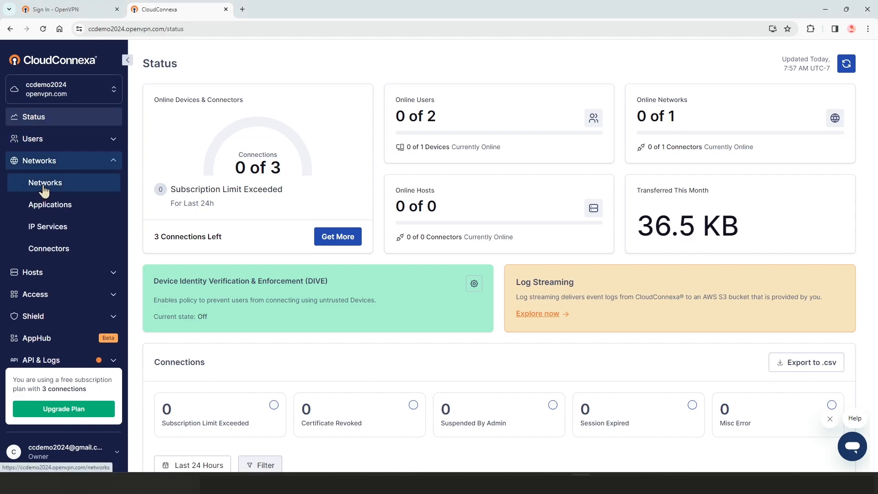
# Step: Start a new network from the Networks page with the Remote Access scenario and continue to configuration
pyautogui.click(45, 183)
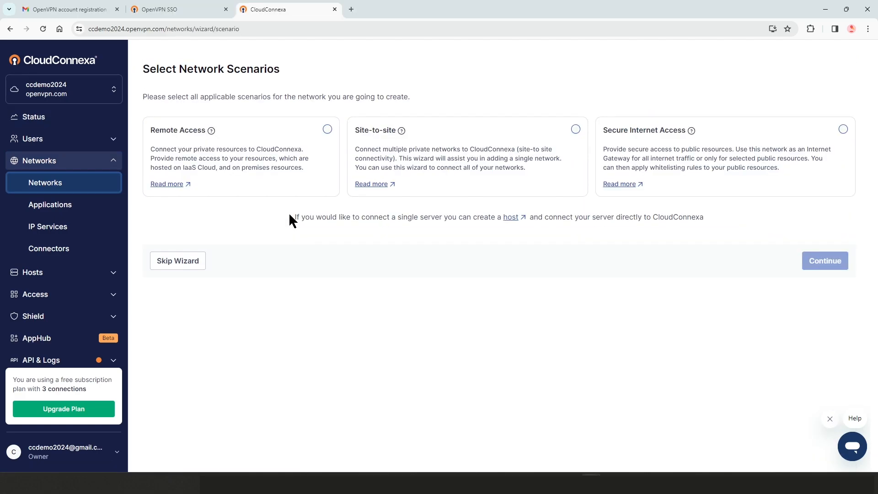
pyautogui.moveTo(437, 173)
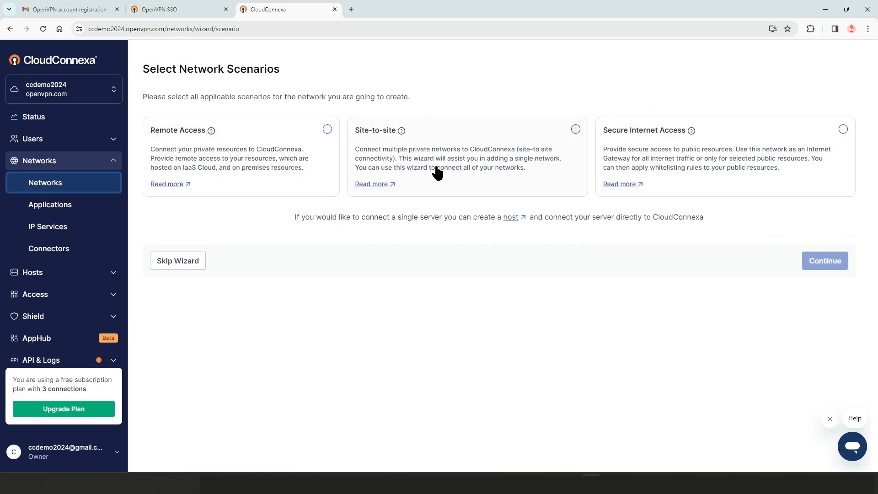
pyautogui.moveTo(439, 140)
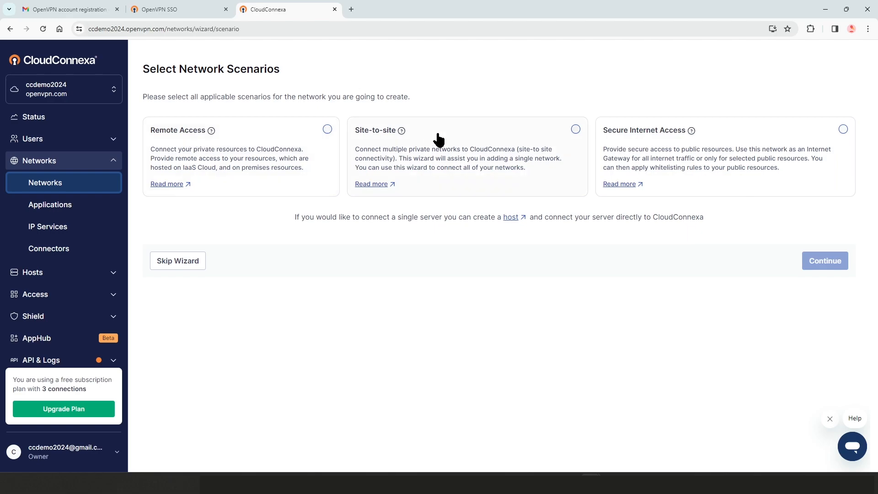
pyautogui.moveTo(719, 145)
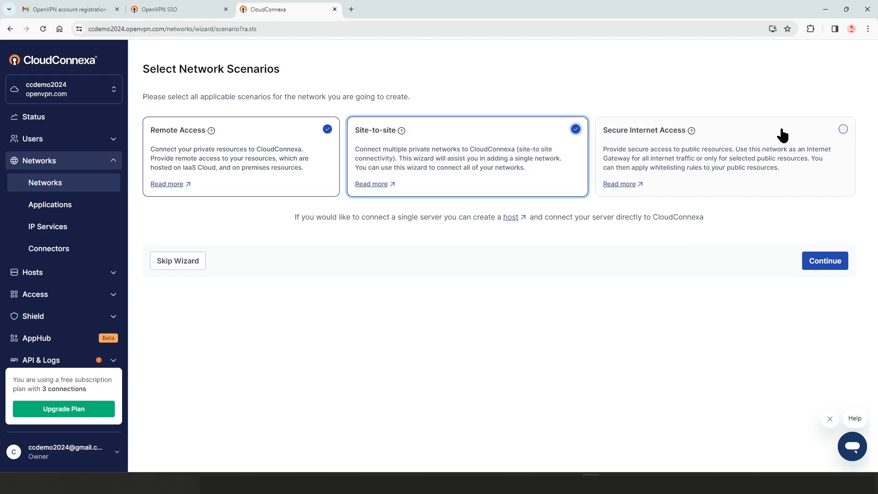
pyautogui.click(843, 129)
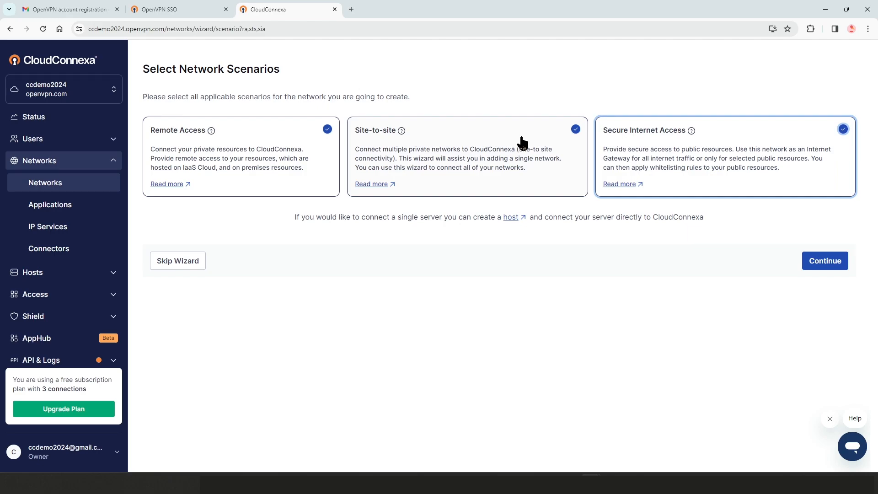
pyautogui.moveTo(787, 120)
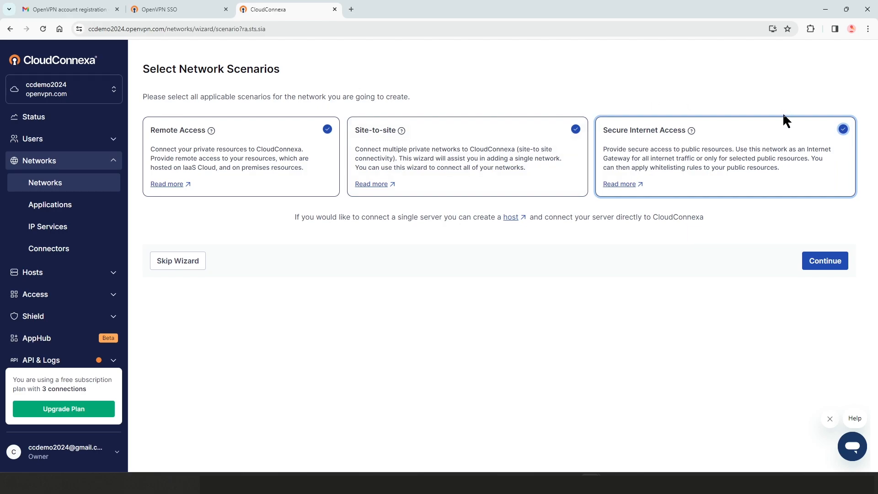
pyautogui.click(824, 261)
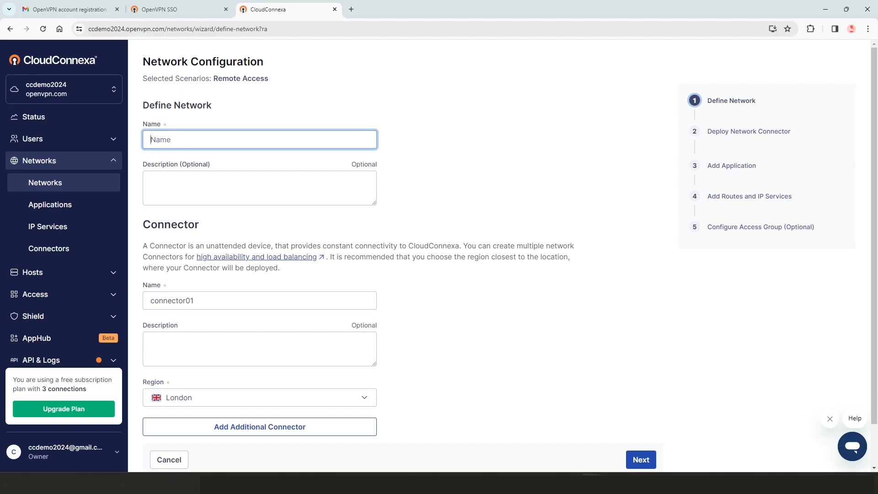
pyautogui.moveTo(170, 139)
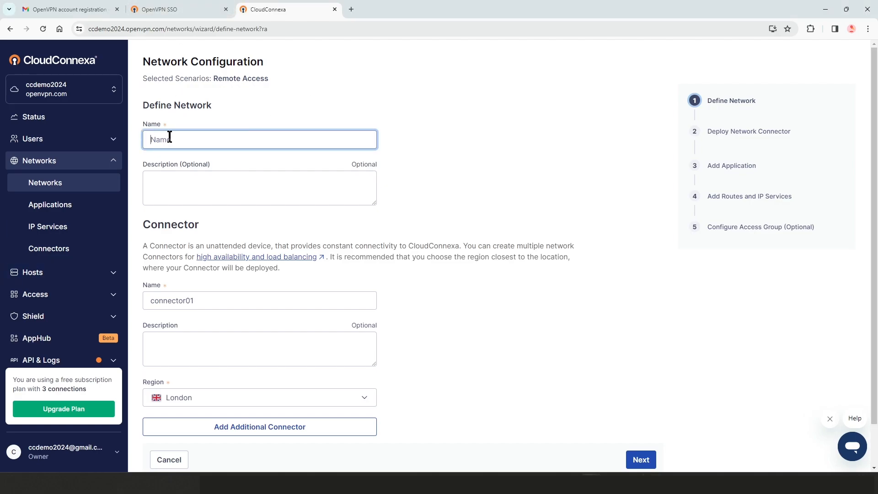
# Step: Name the new network RANet
pyautogui.write('RAN')
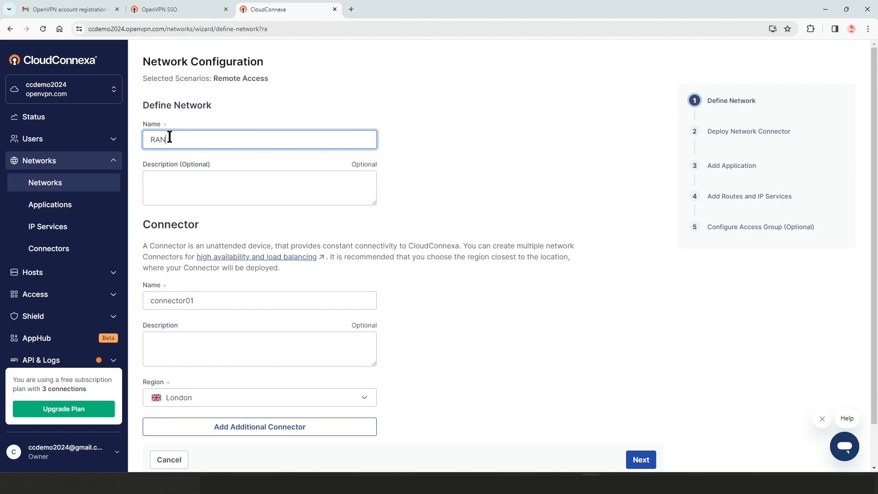
pyautogui.write('et')
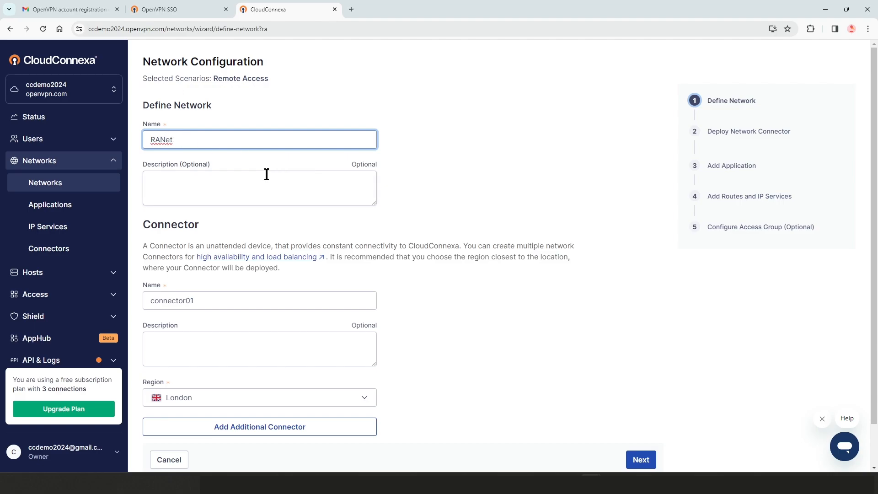
pyautogui.click(259, 187)
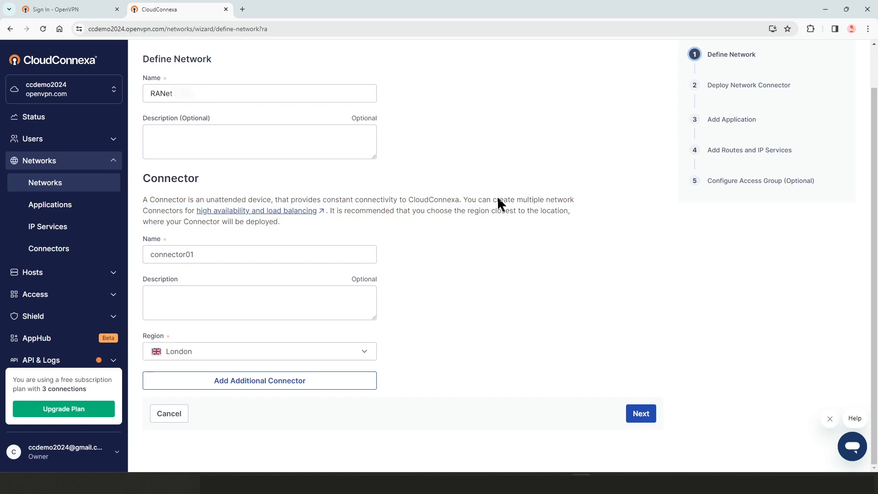
pyautogui.moveTo(231, 245)
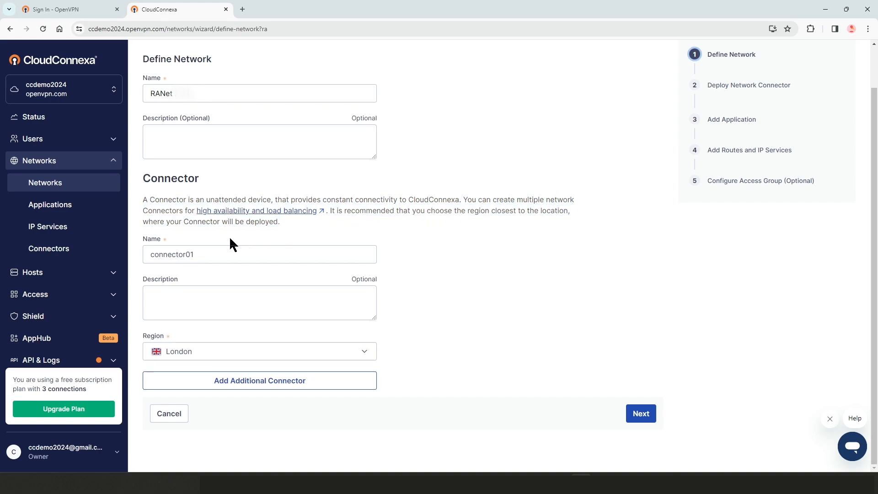
# Step: Name the connector RANetConnector in the Los Angeles (CA) region and continue to deployment
pyautogui.click(258, 254)
pyautogui.write('R')
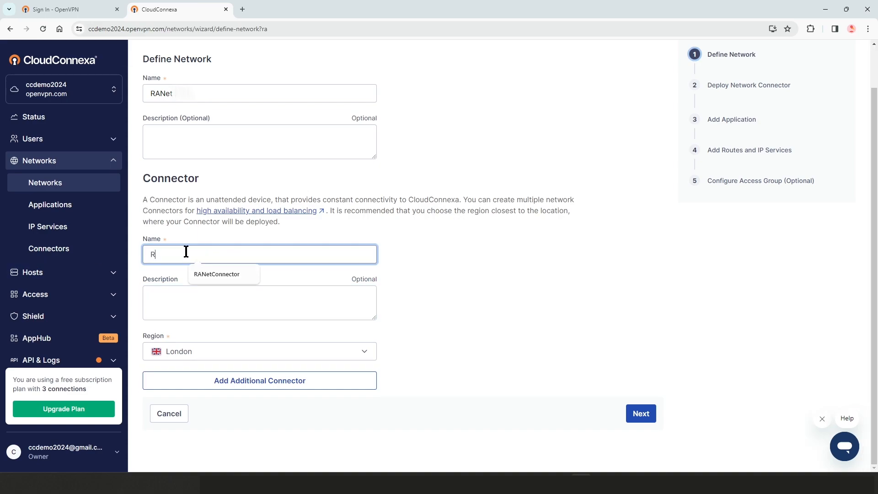
pyautogui.click(217, 274)
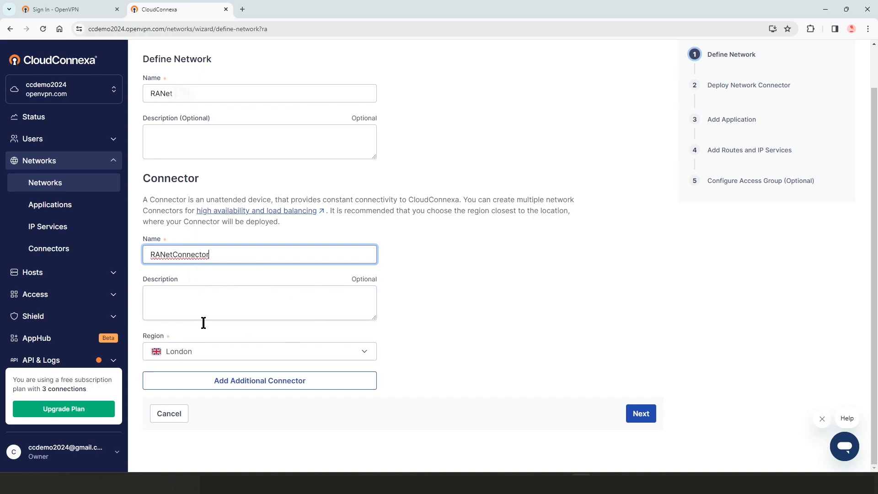
pyautogui.click(258, 352)
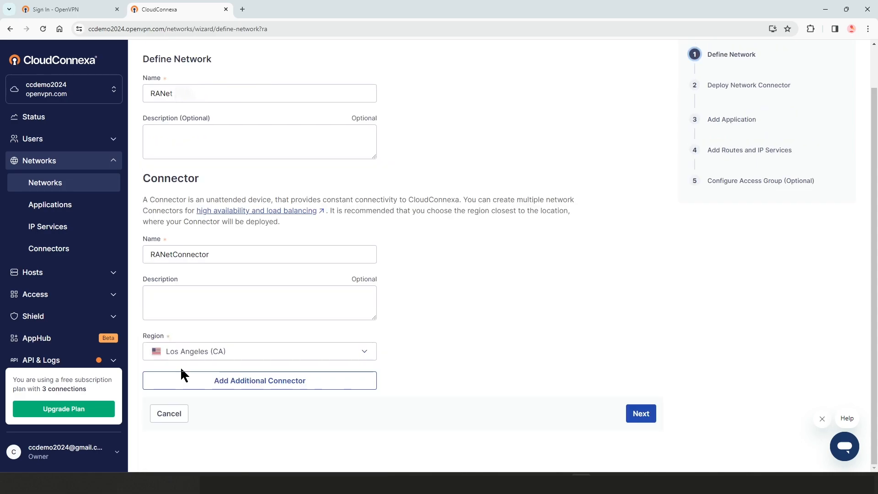
pyautogui.moveTo(702, 372)
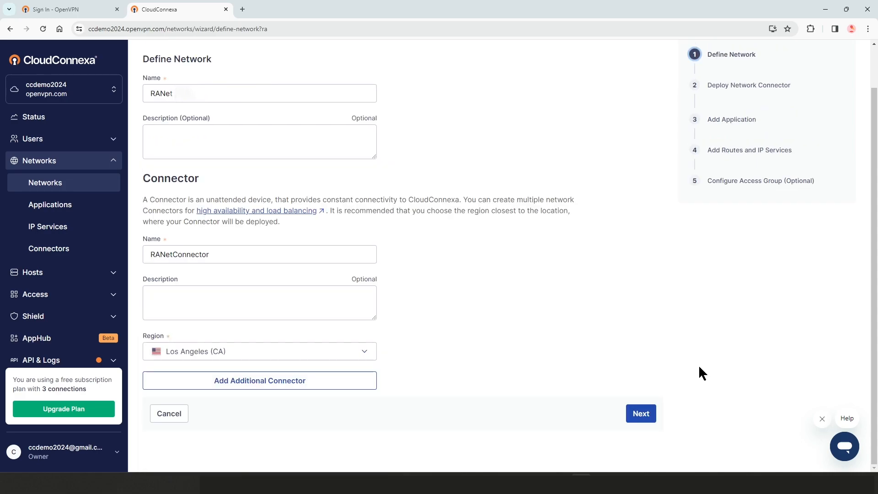
pyautogui.moveTo(554, 409)
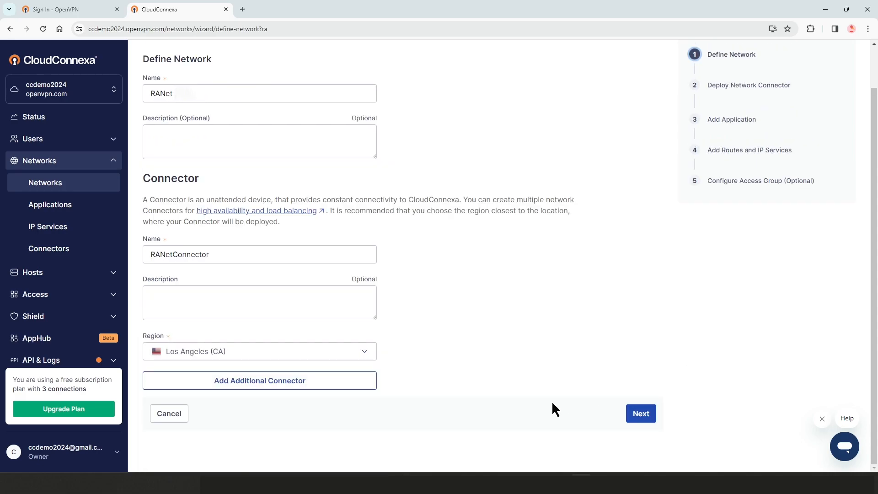
pyautogui.click(640, 414)
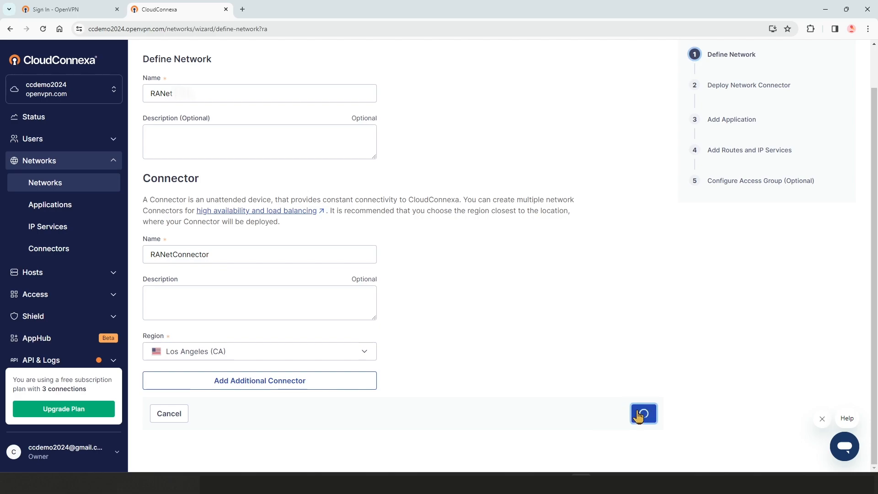
# Step: Choose AWS under Public Cloud Providers (IAAS) as RANetConnector's provider type
pyautogui.click(643, 414)
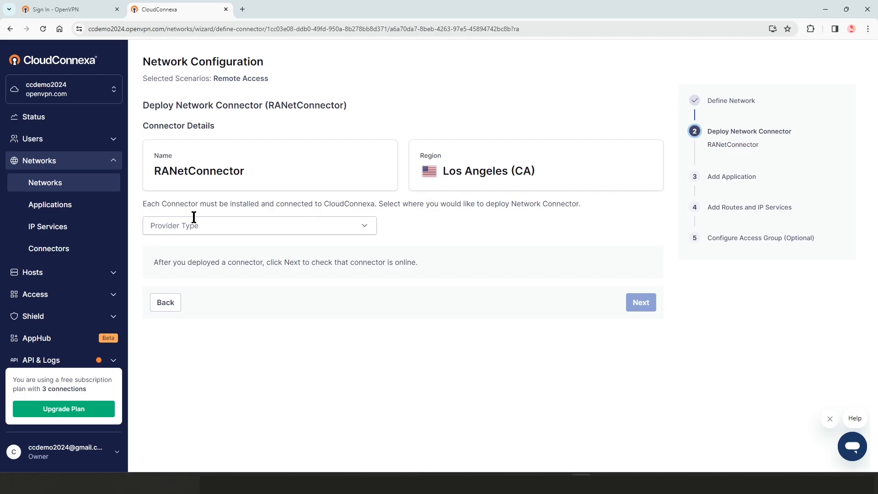
pyautogui.moveTo(365, 230)
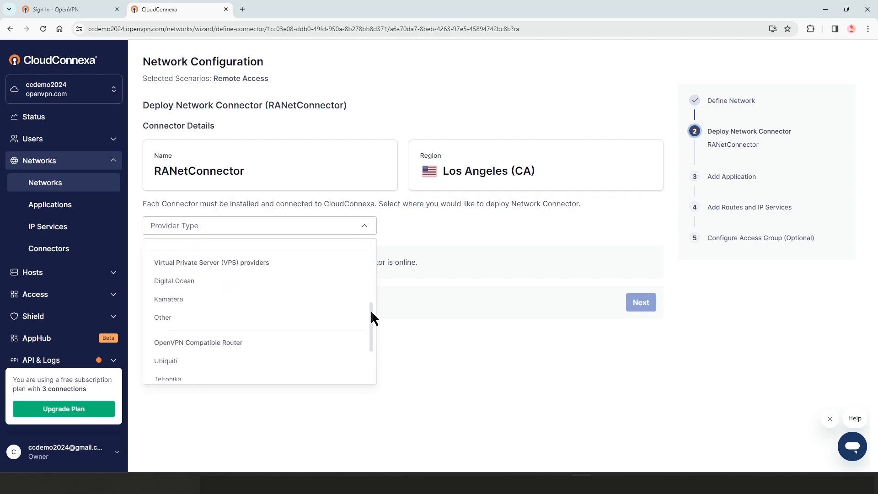
pyautogui.scroll(3)
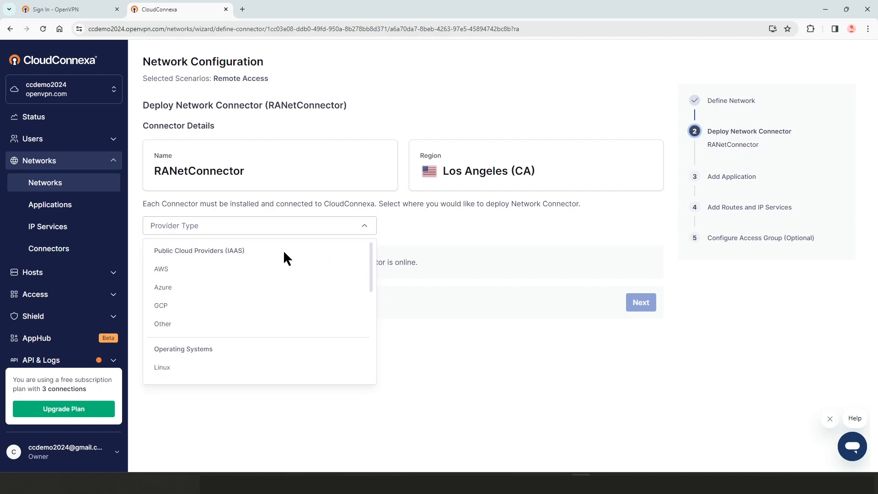
pyautogui.moveTo(206, 331)
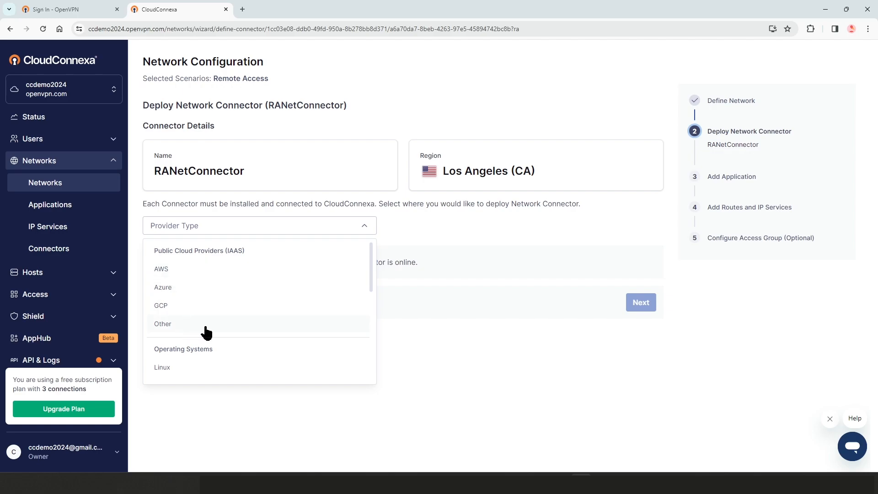
pyautogui.scroll(-3)
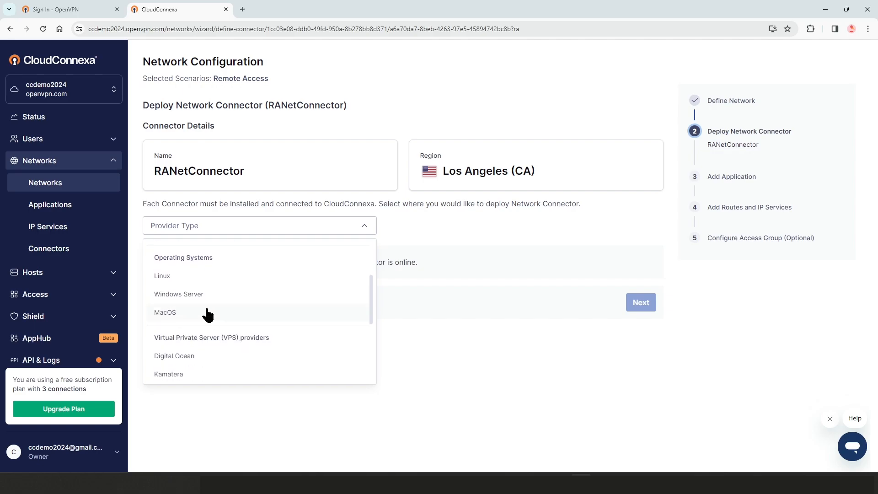
pyautogui.moveTo(250, 317)
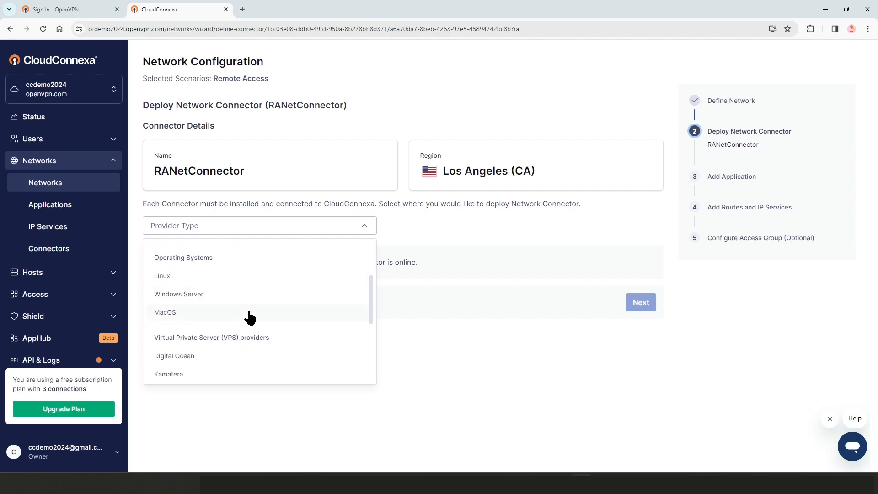
pyautogui.scroll(-3)
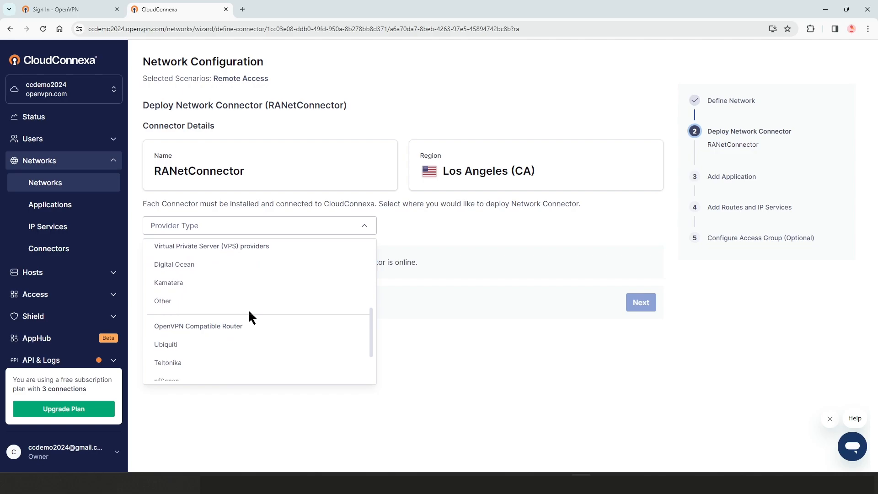
pyautogui.scroll(-3)
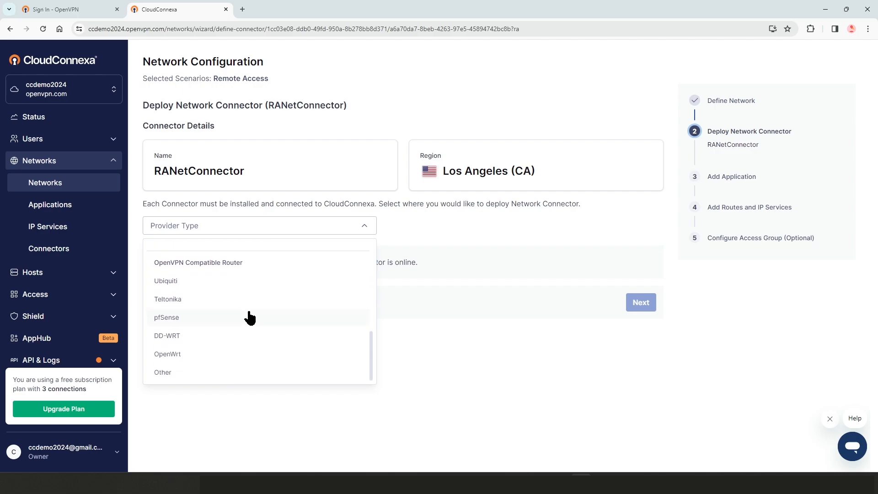
pyautogui.scroll(3)
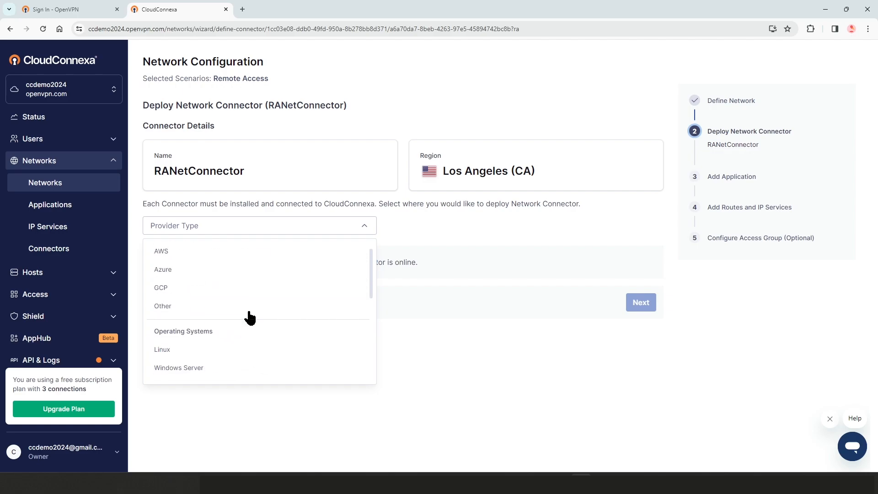
pyautogui.click(161, 251)
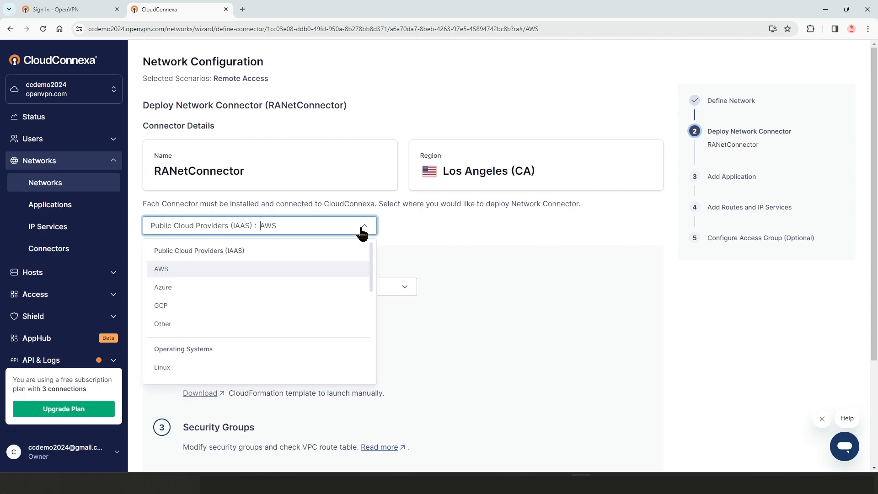
# Step: Preview Azure and Ubuntu 20.04 Linux deployment, then return the provider to AWS public cloud
pyautogui.click(163, 286)
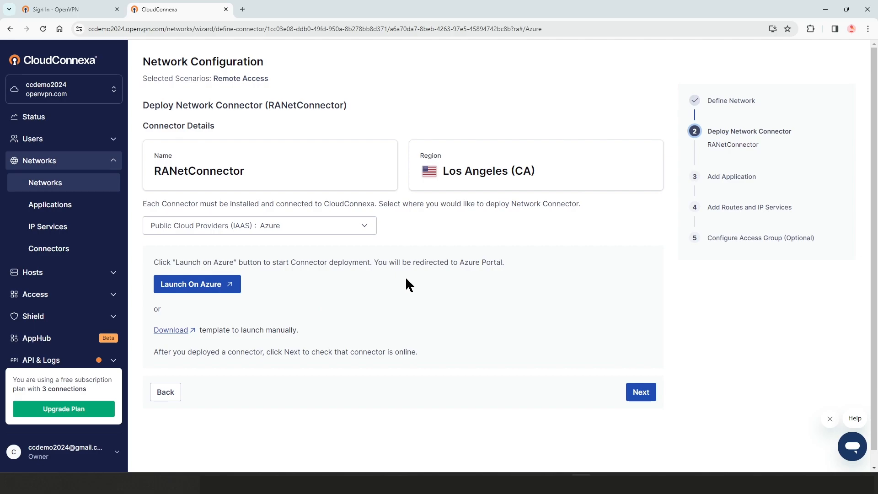
pyautogui.click(259, 225)
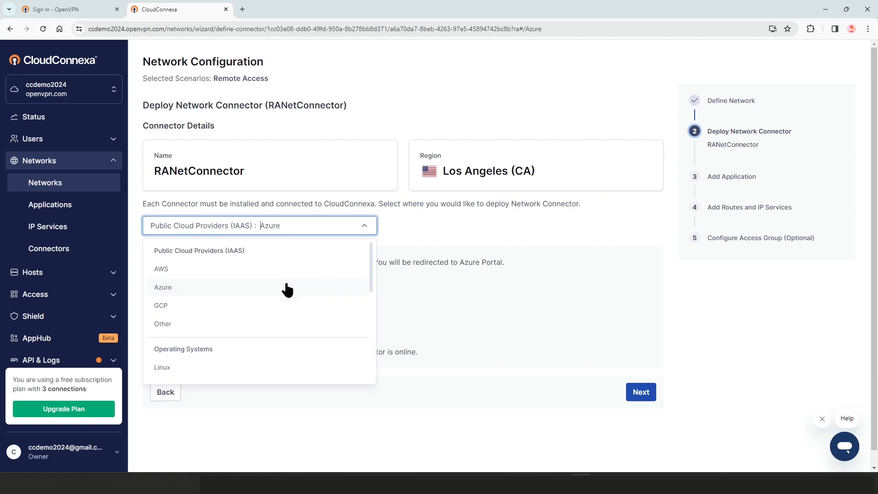
pyautogui.click(162, 367)
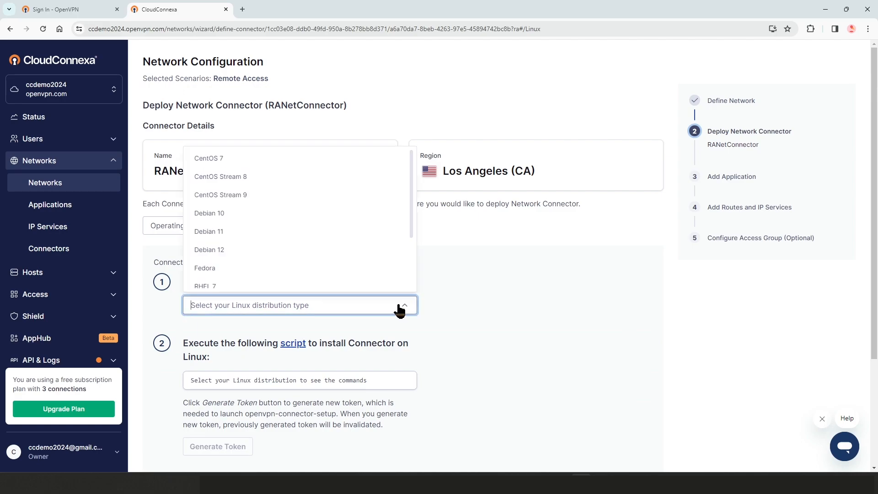
pyautogui.moveTo(214, 171)
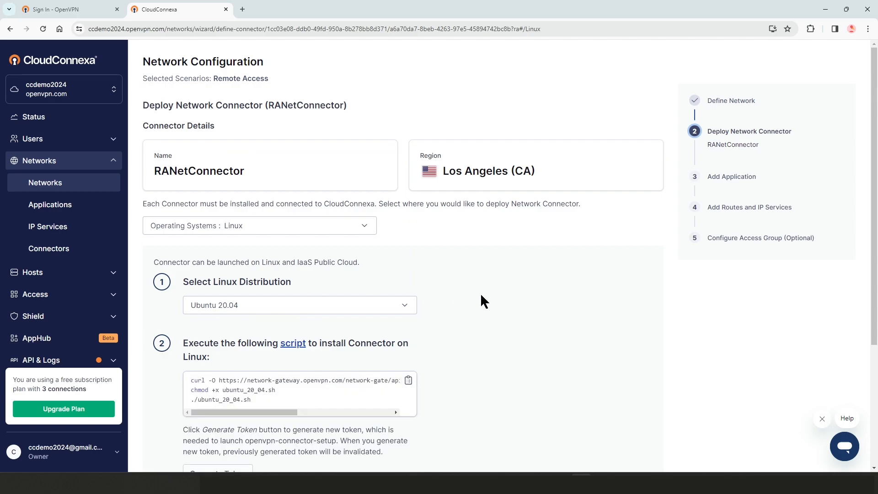
pyautogui.scroll(-3)
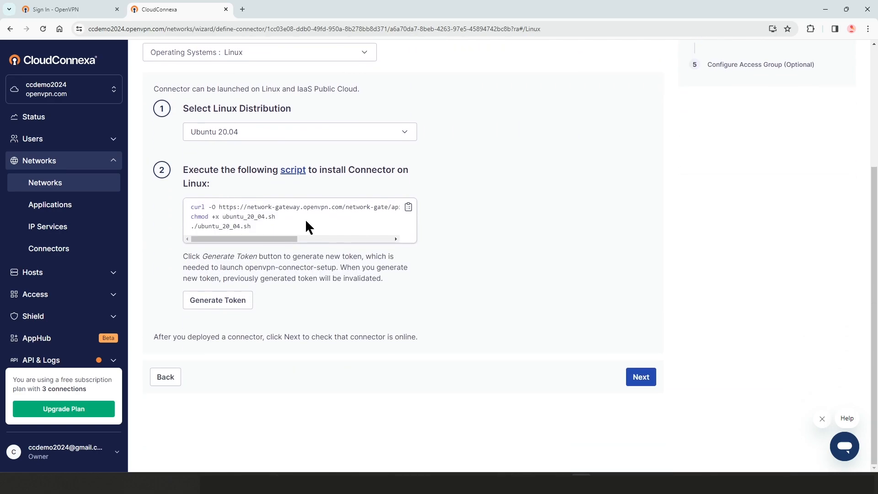
pyautogui.scroll(3)
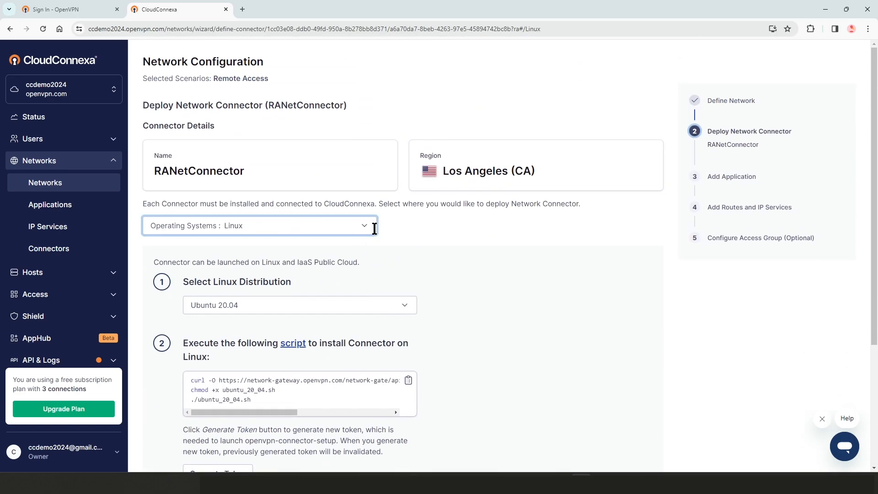
pyautogui.click(259, 225)
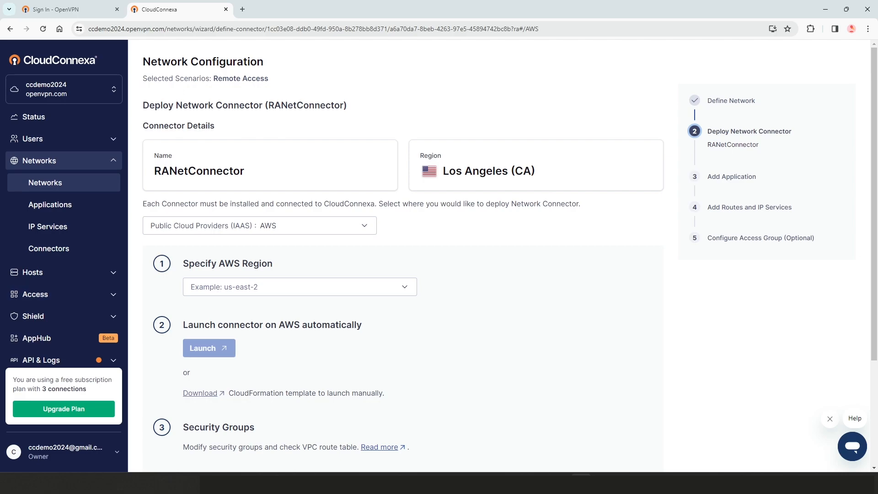
# Step: Set the AWS region to us-west-1 and launch the connector template in AWS
pyautogui.click(300, 286)
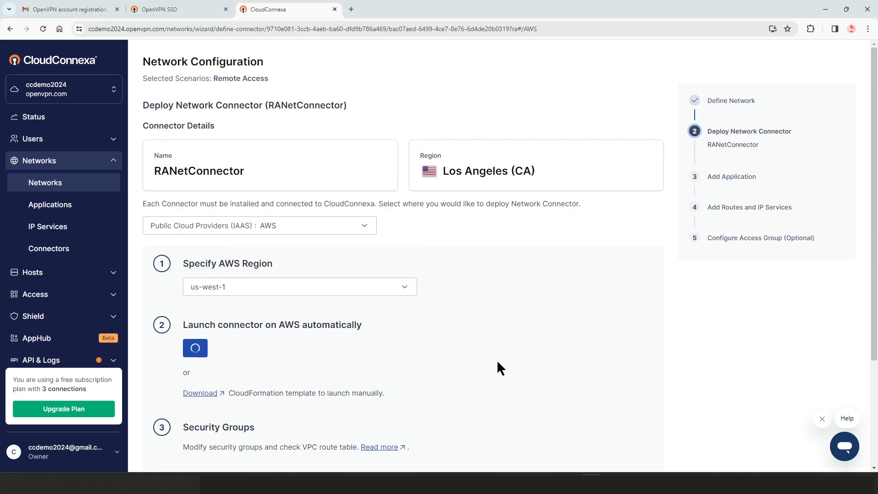
pyautogui.scroll(-3)
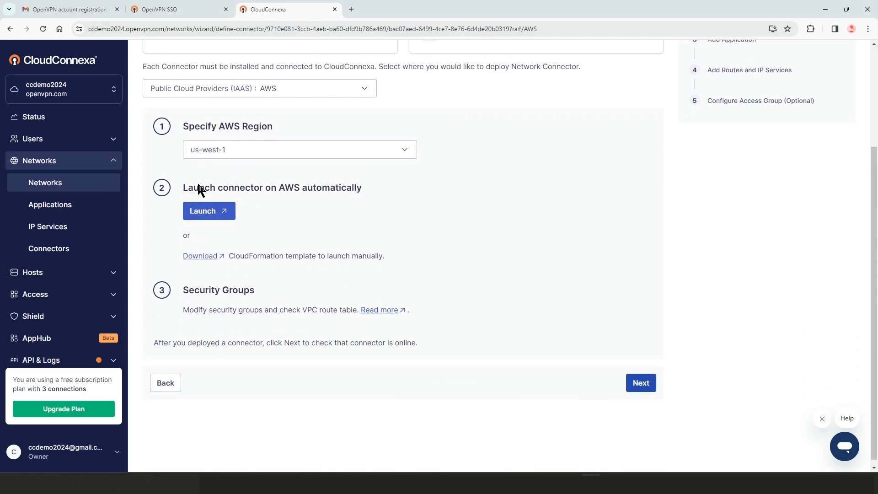
pyautogui.moveTo(209, 211)
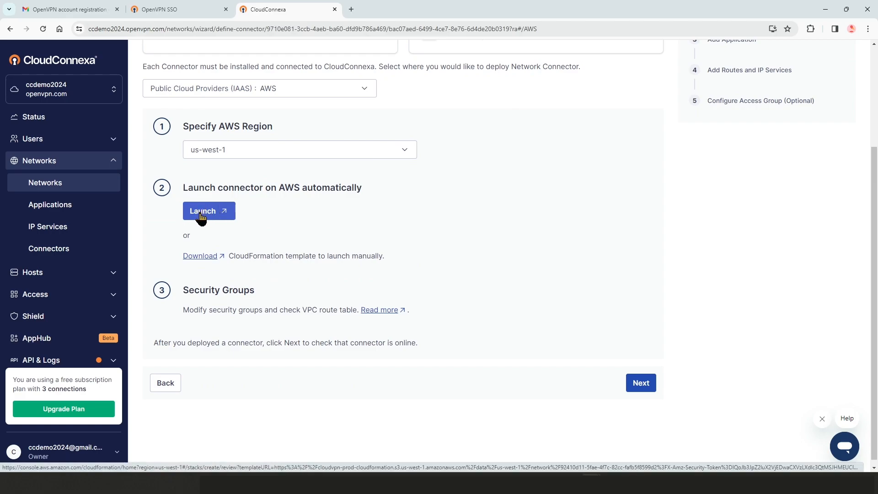
pyautogui.moveTo(201, 256)
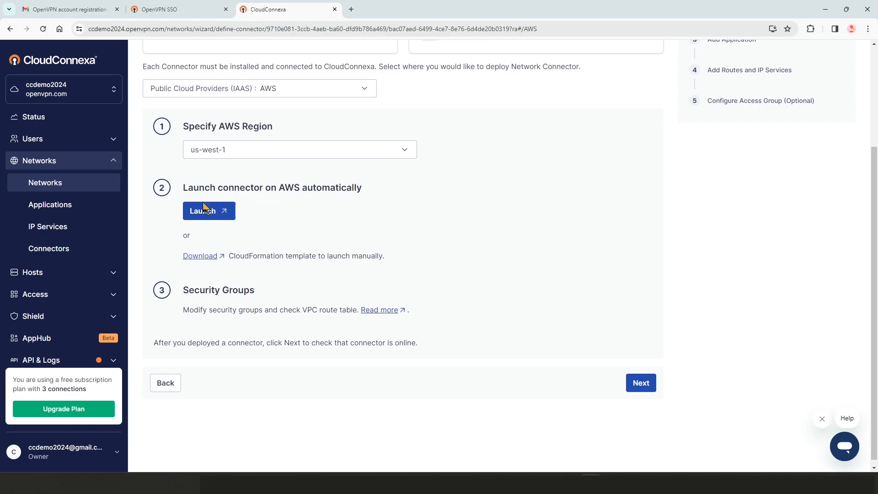
pyautogui.click(209, 210)
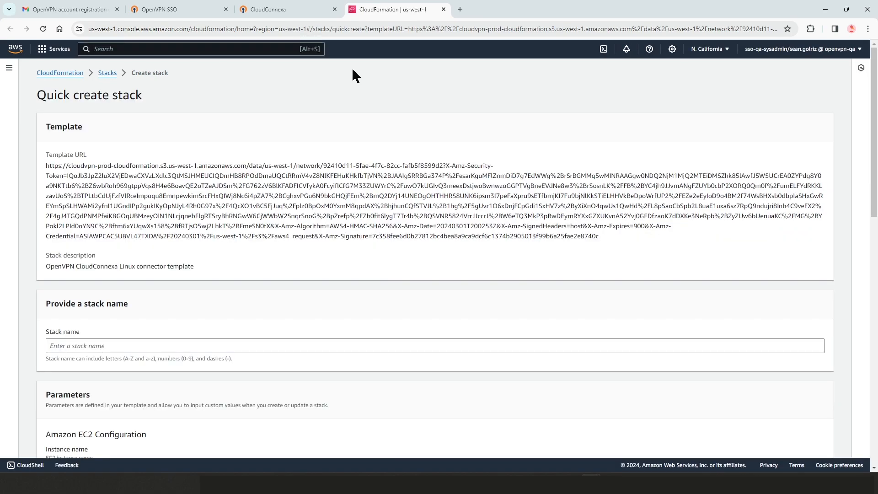
pyautogui.moveTo(58, 91)
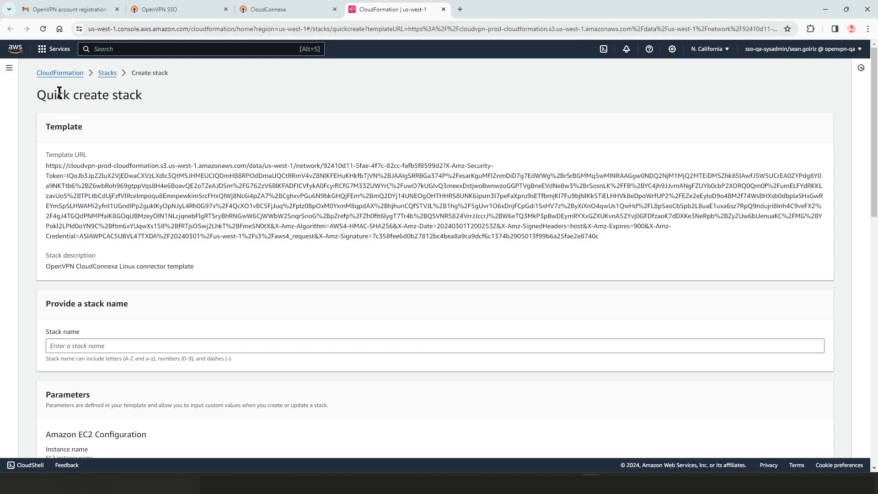
pyautogui.moveTo(149, 112)
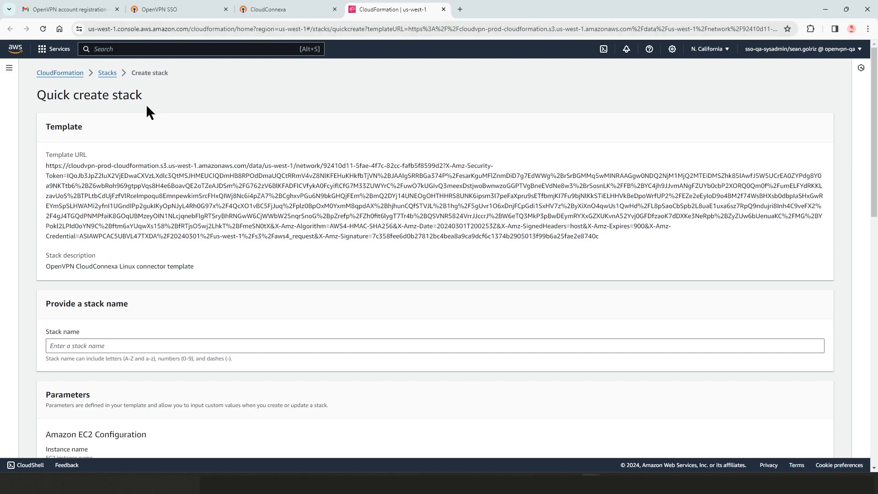
pyautogui.scroll(-3)
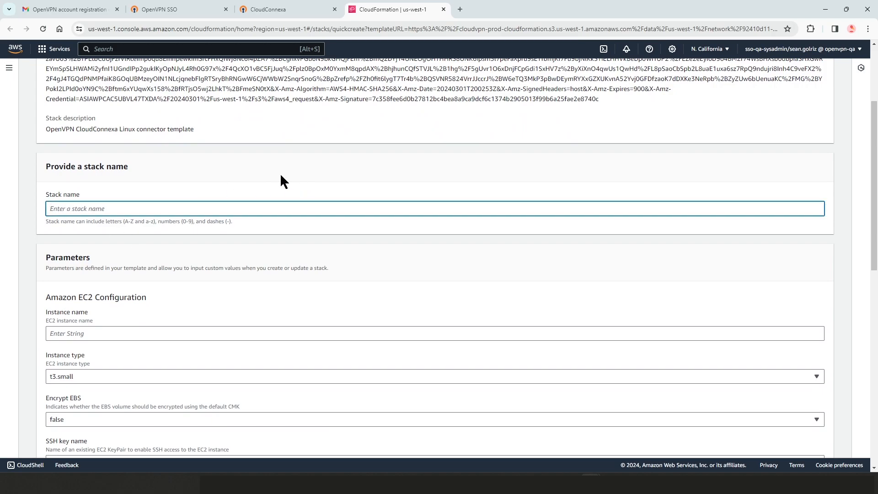
pyautogui.scroll(-3)
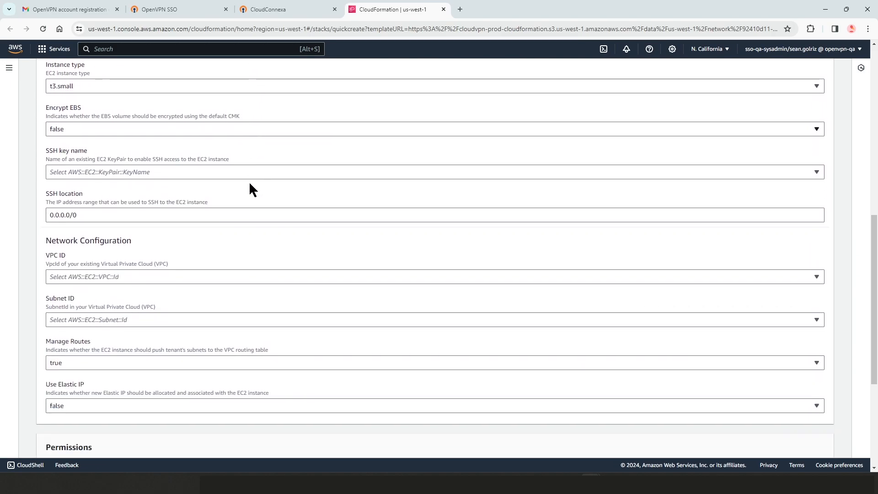
pyautogui.scroll(3)
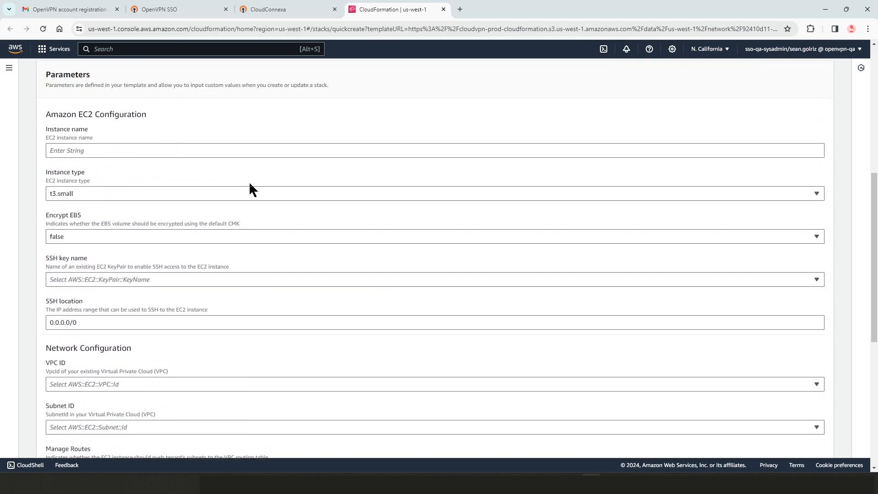
pyautogui.scroll(3)
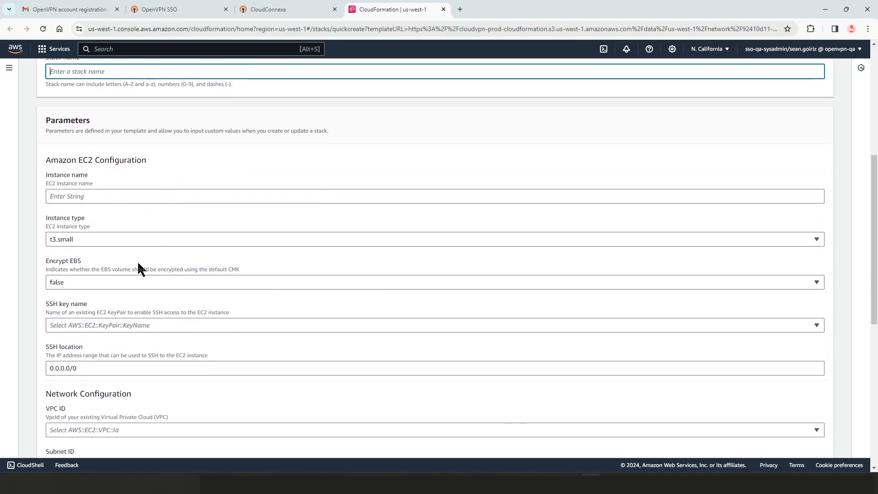
pyautogui.moveTo(116, 237)
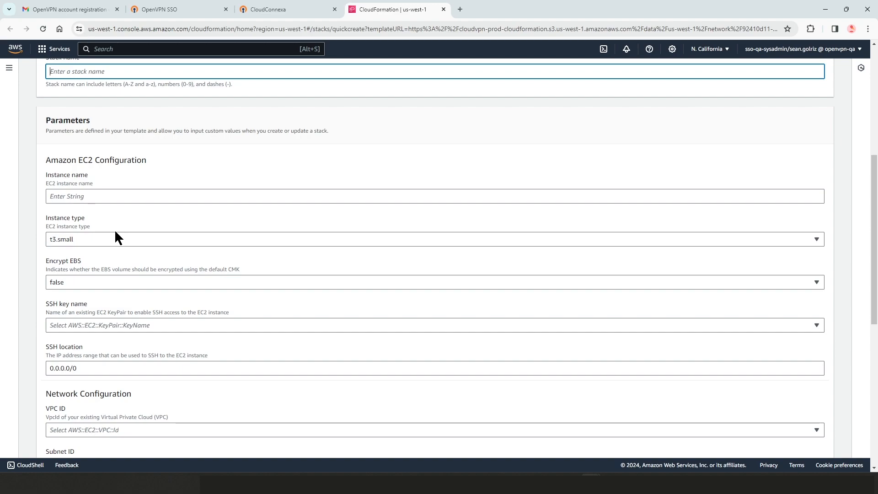
pyautogui.moveTo(118, 211)
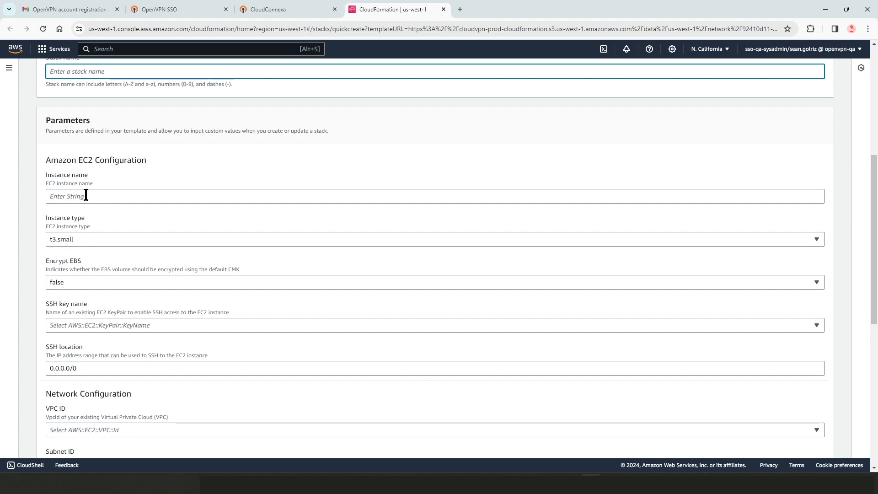
pyautogui.scroll(-3)
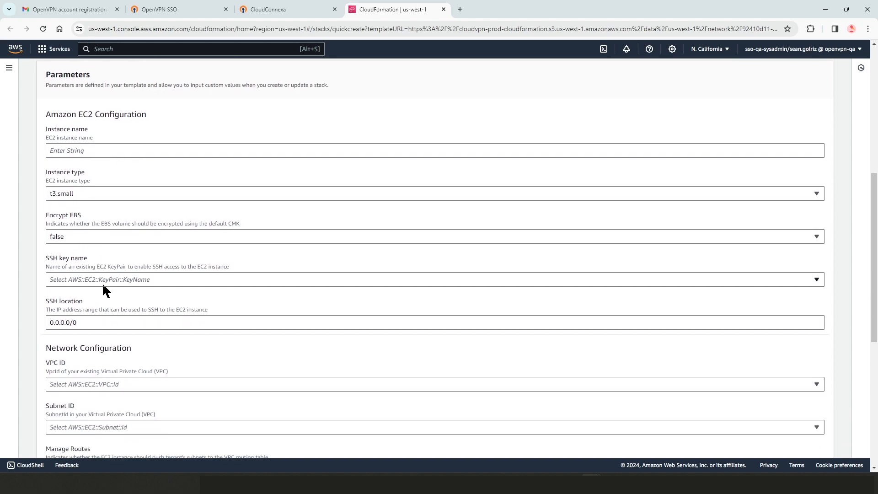
pyautogui.scroll(-3)
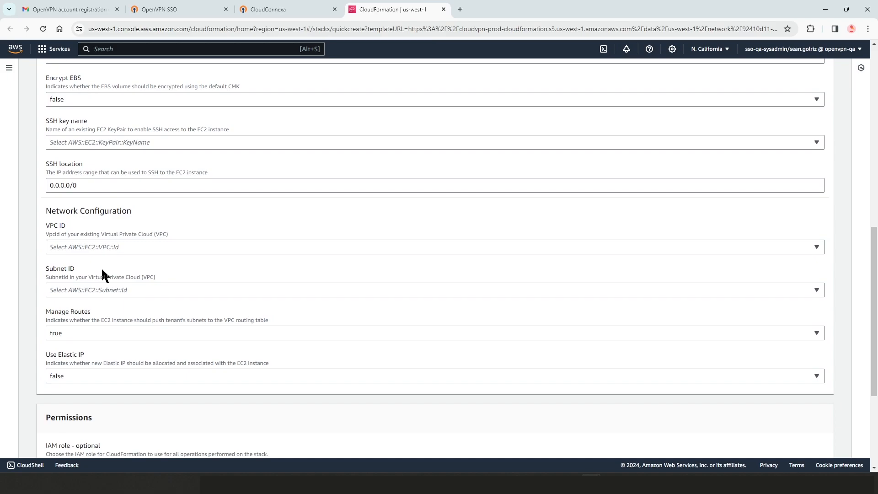
pyautogui.scroll(3)
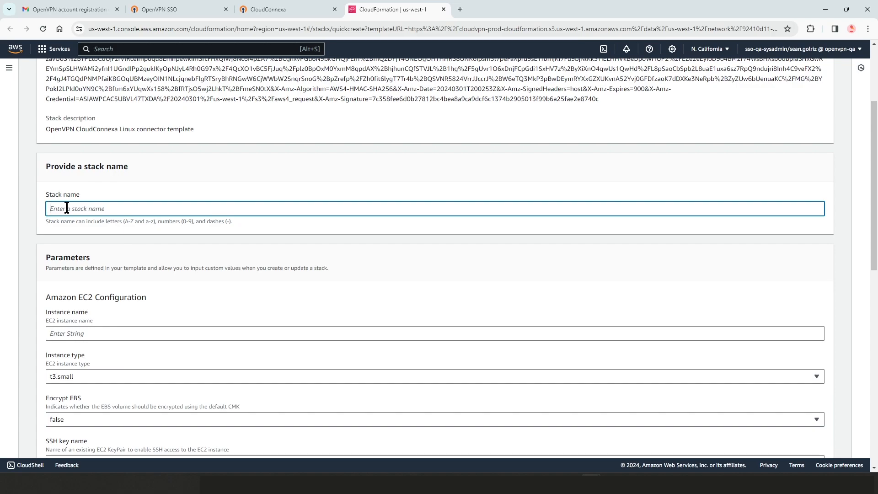
# Step: Acknowledge IAM resources and create the RANet CloudFormation stack
pyautogui.scroll(-3)
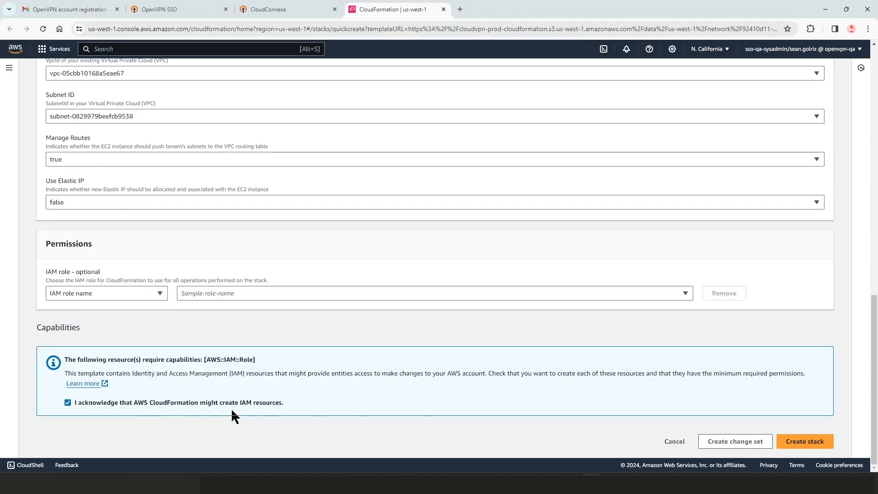
pyautogui.moveTo(312, 390)
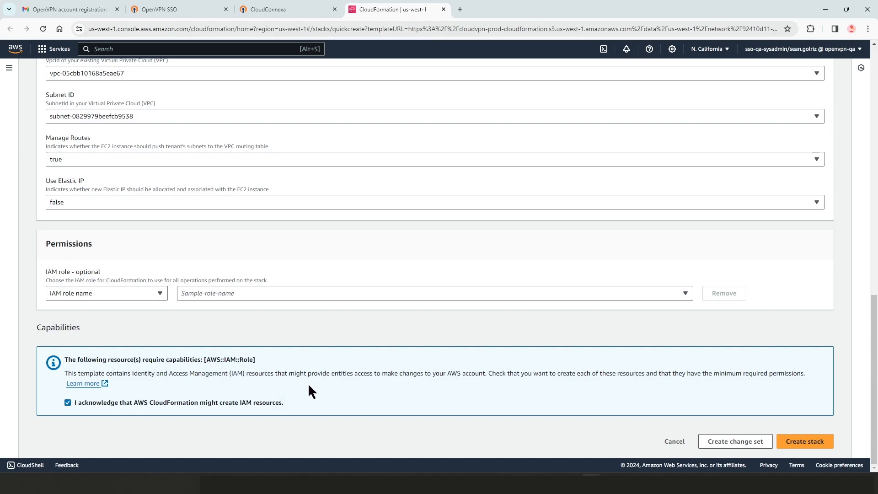
pyautogui.scroll(3)
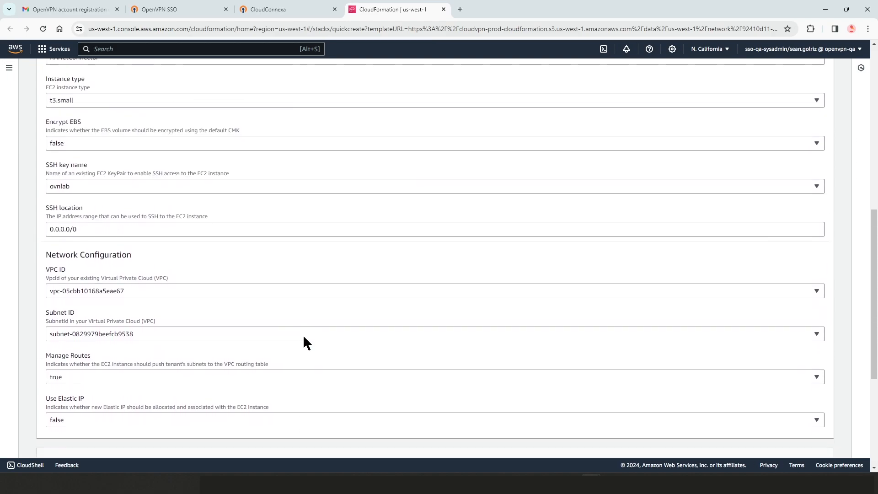
pyautogui.scroll(-3)
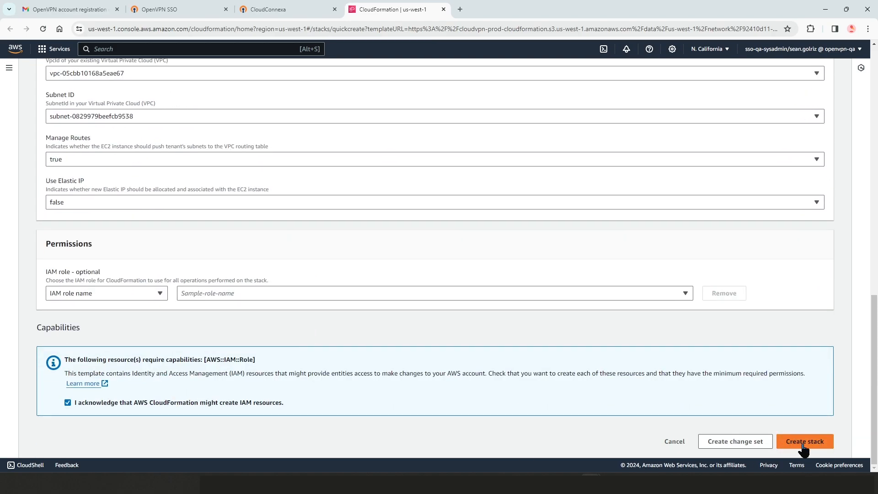
pyautogui.click(804, 441)
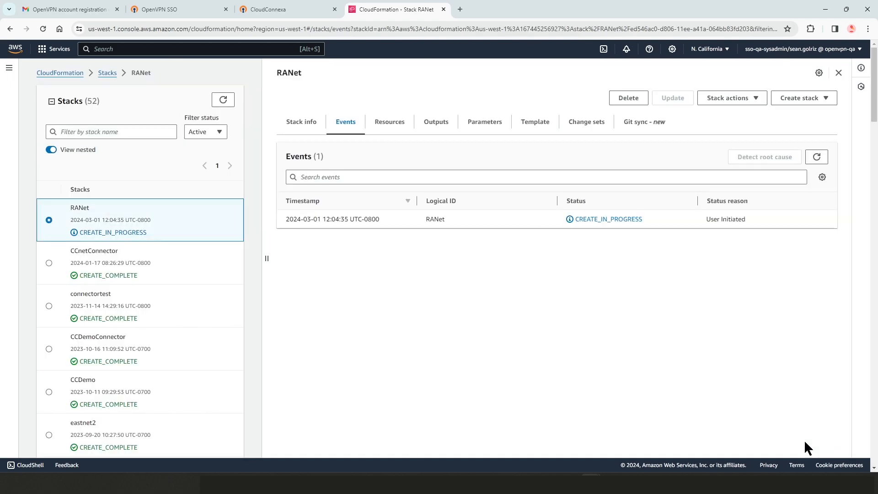
pyautogui.moveTo(593, 222)
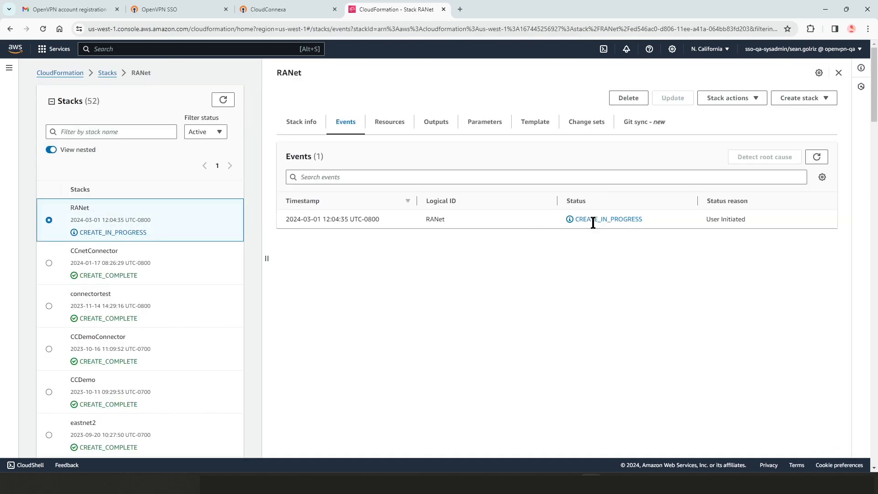
pyautogui.moveTo(584, 231)
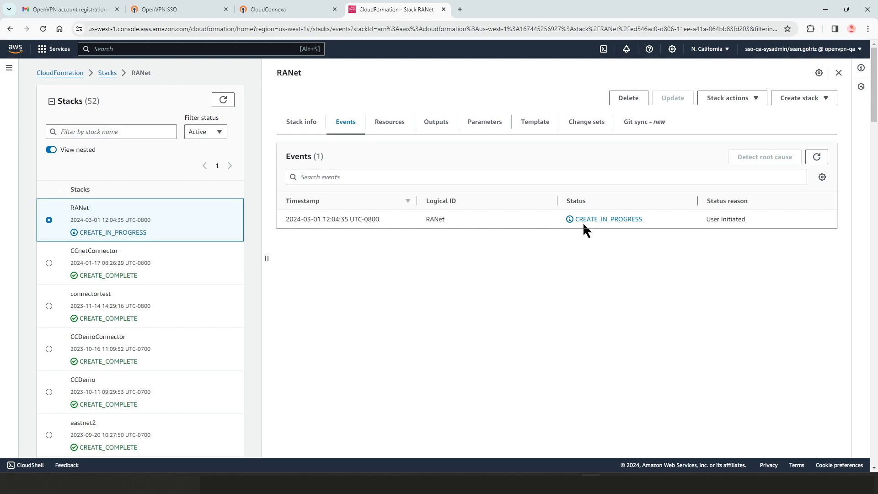
# Step: Refresh the stack events until RANet shows CREATE_COMPLETE
pyautogui.click(817, 156)
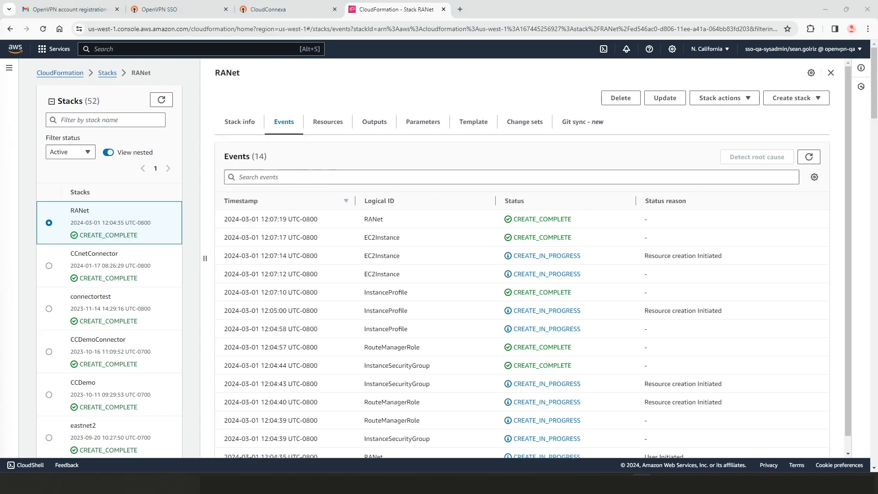
pyautogui.moveTo(54, 49)
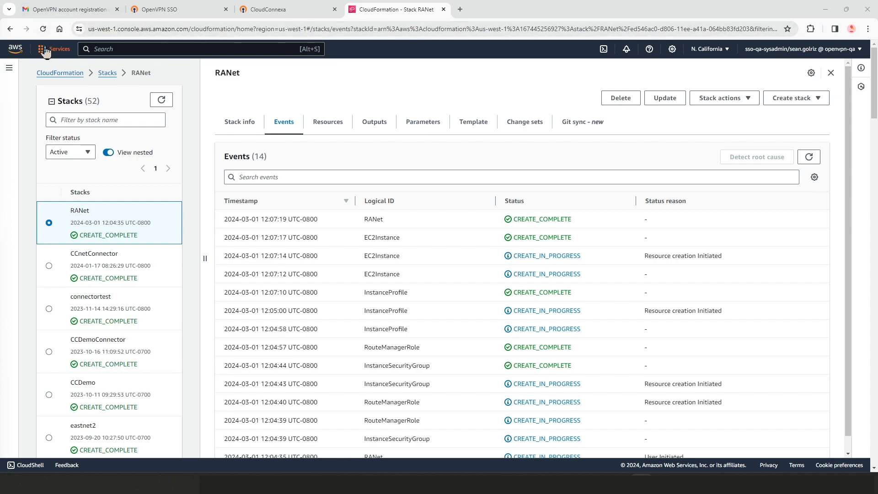
# Step: Go to the EC2 Instances list to check RANetConnector is running with 2/2 checks passed
pyautogui.click(53, 48)
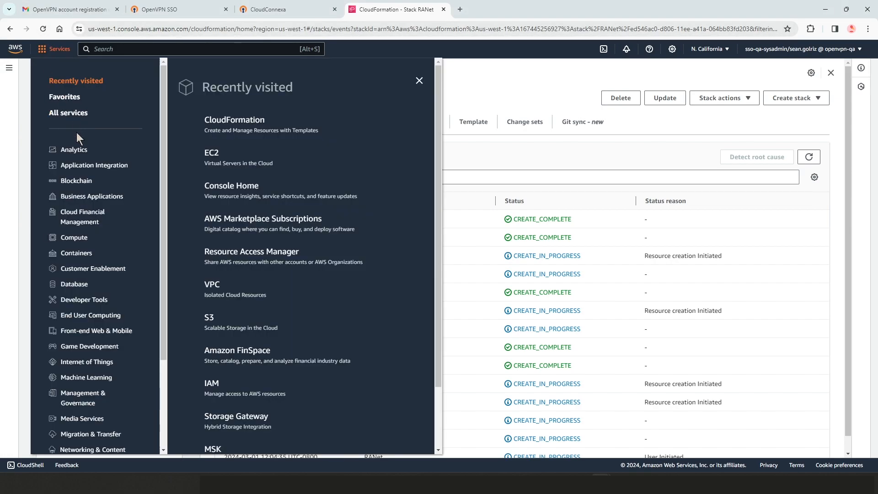
pyautogui.click(211, 153)
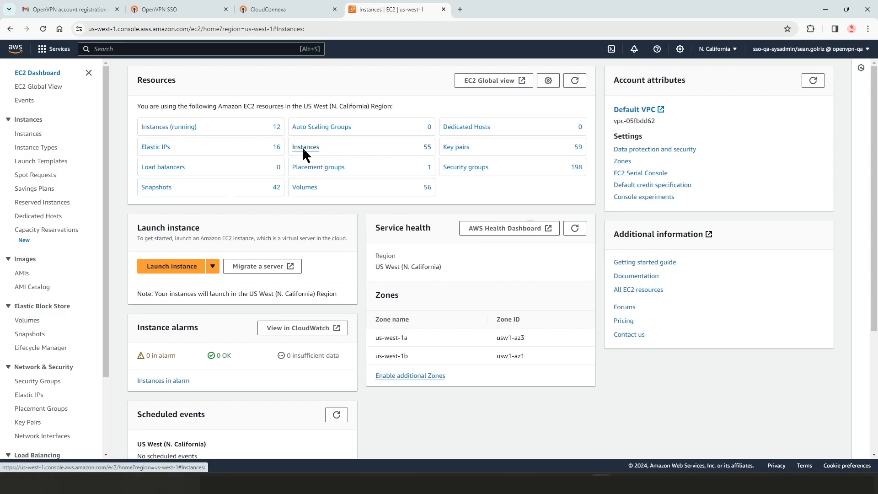
pyautogui.click(306, 146)
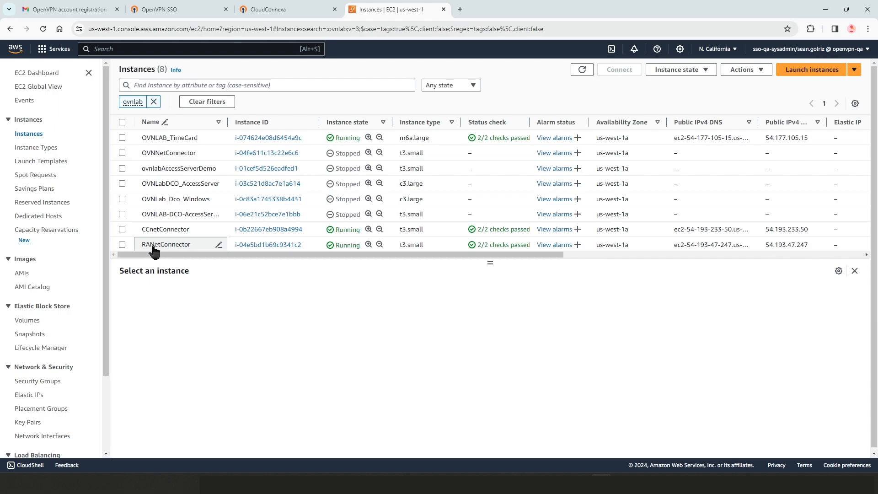
pyautogui.moveTo(314, 258)
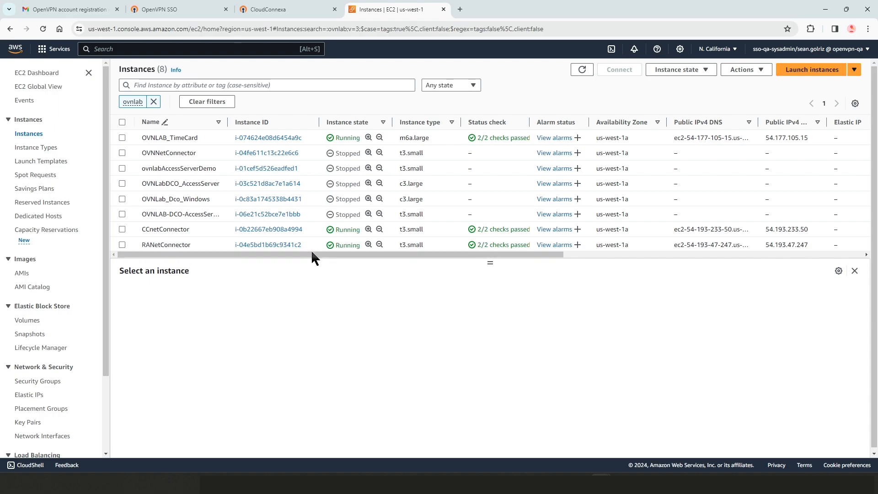
pyautogui.moveTo(341, 254)
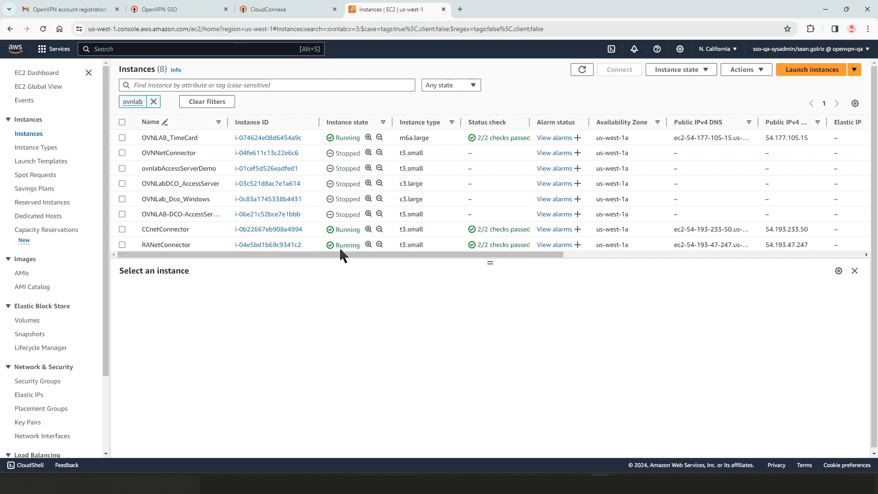
# Step: Back in CloudConnexa, verify RANetConnector is online and advance to the Add Application step
pyautogui.click(287, 9)
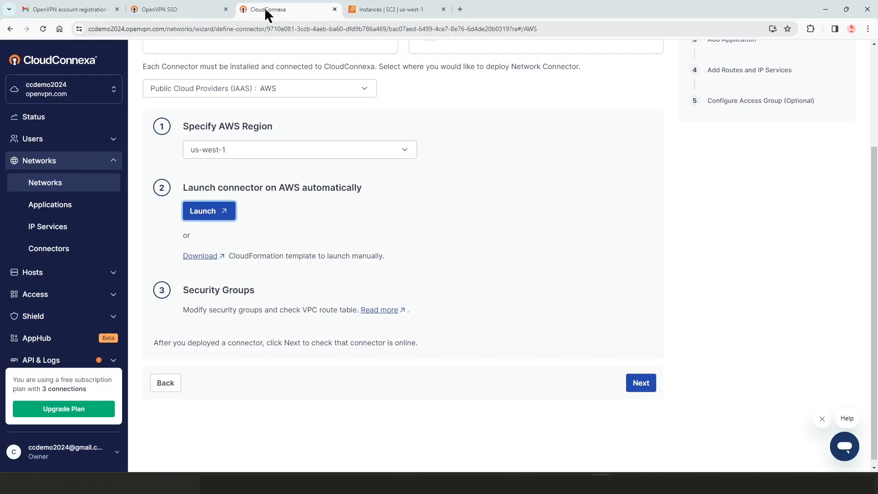
pyautogui.moveTo(278, 153)
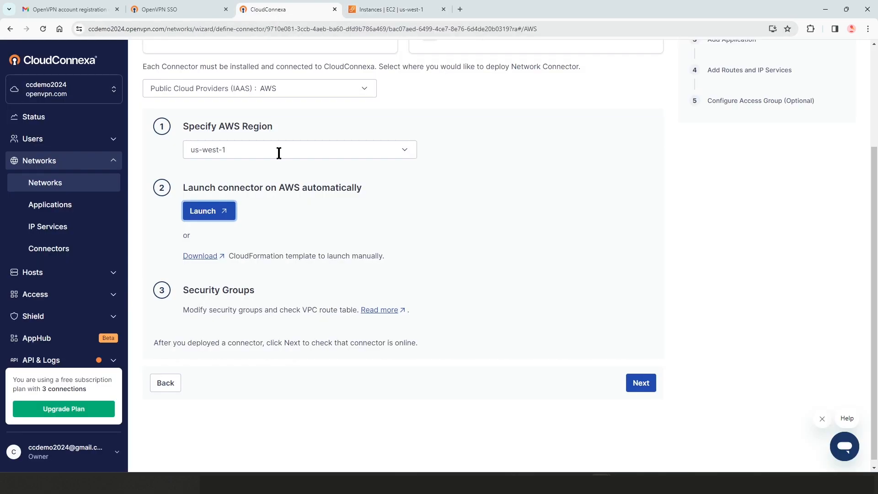
pyautogui.moveTo(202, 320)
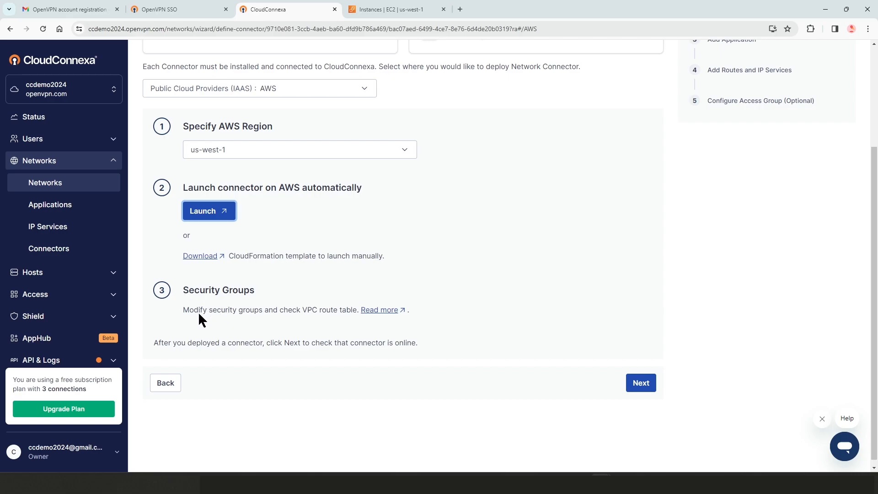
pyautogui.moveTo(327, 322)
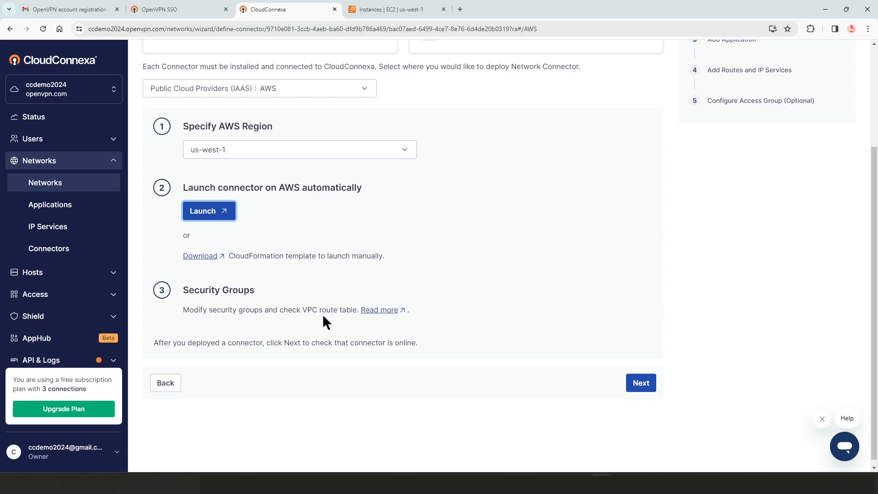
pyautogui.moveTo(378, 310)
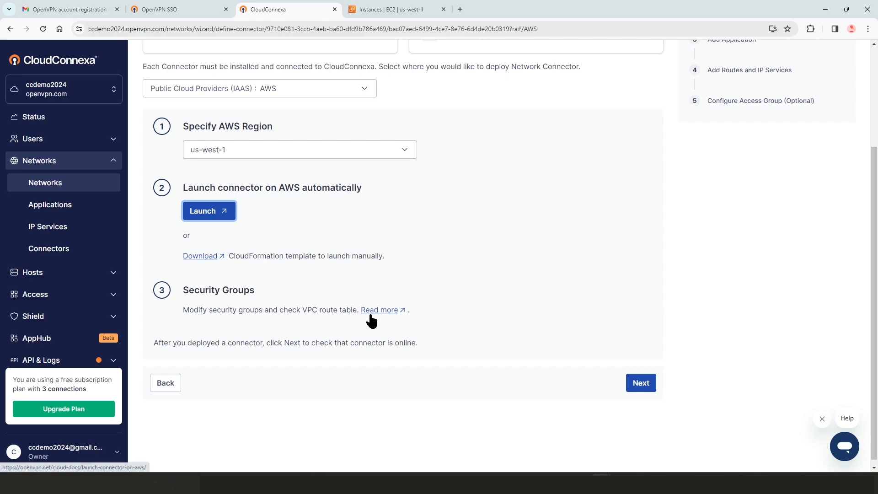
pyautogui.moveTo(297, 318)
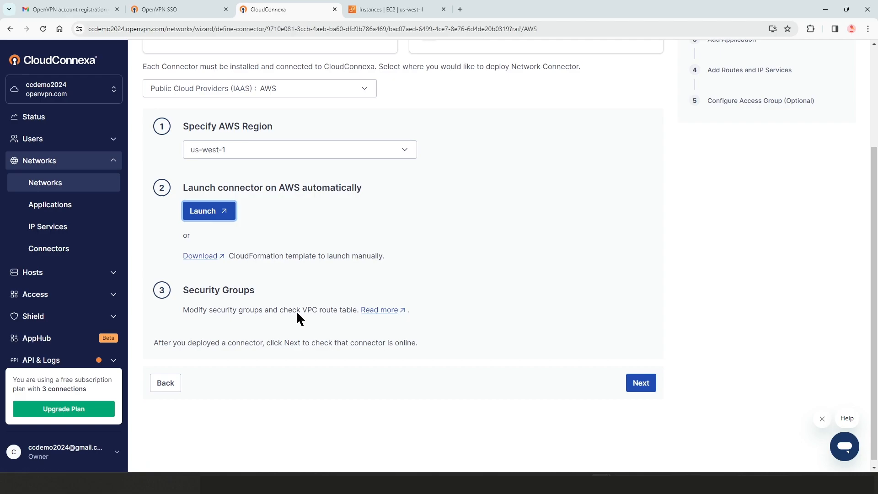
pyautogui.moveTo(251, 320)
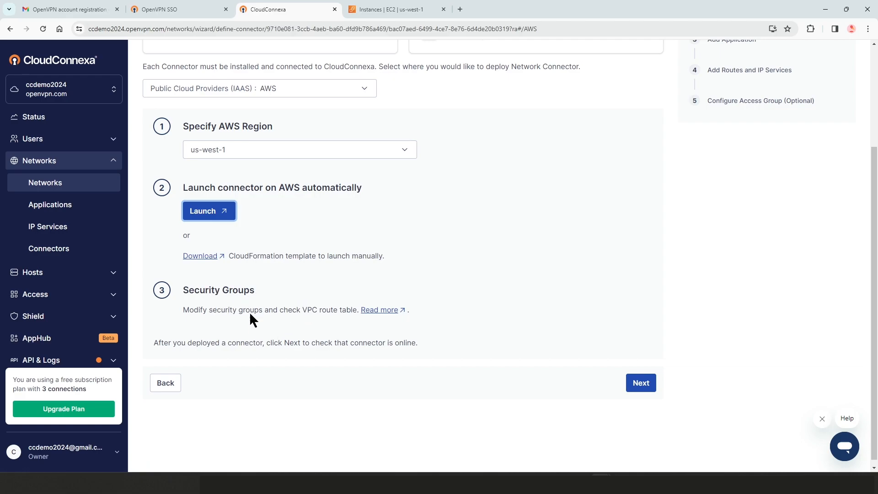
pyautogui.moveTo(243, 309)
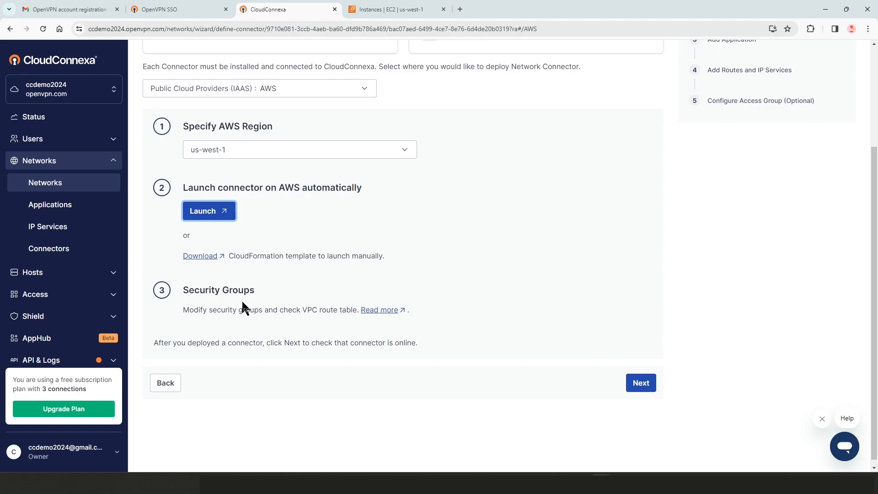
pyautogui.moveTo(242, 331)
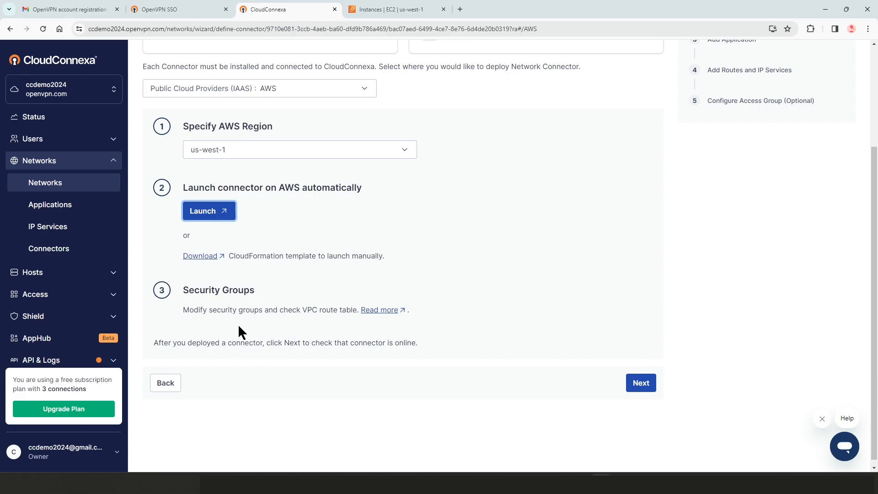
pyautogui.moveTo(640, 382)
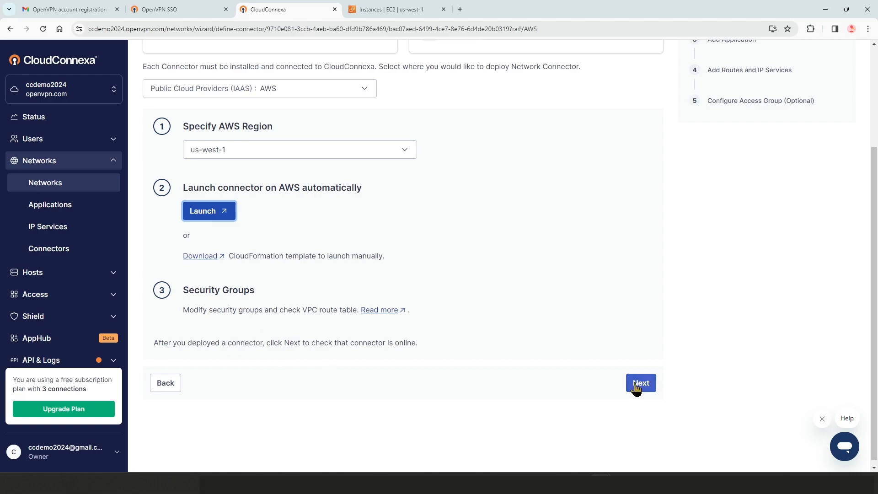
pyautogui.click(640, 383)
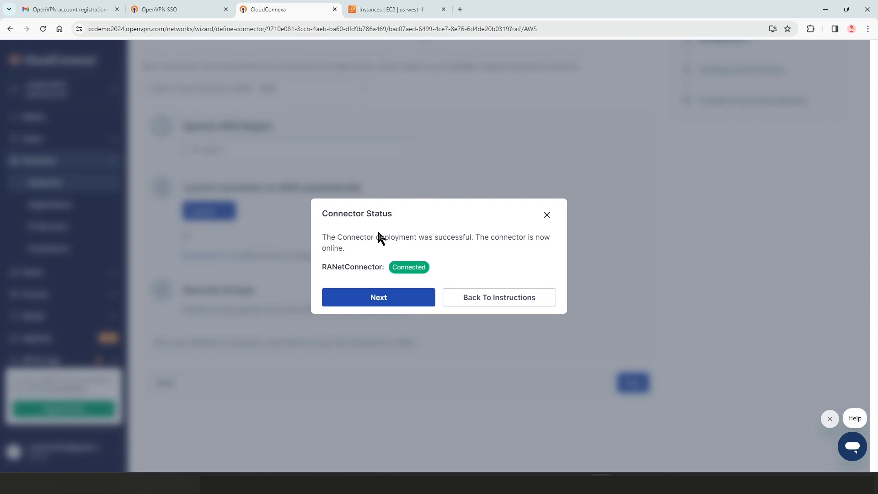
pyautogui.moveTo(398, 266)
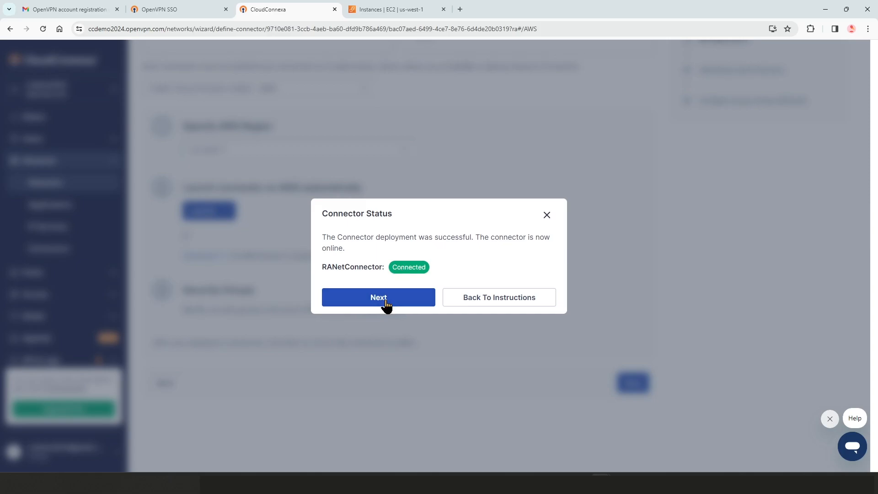
pyautogui.click(379, 296)
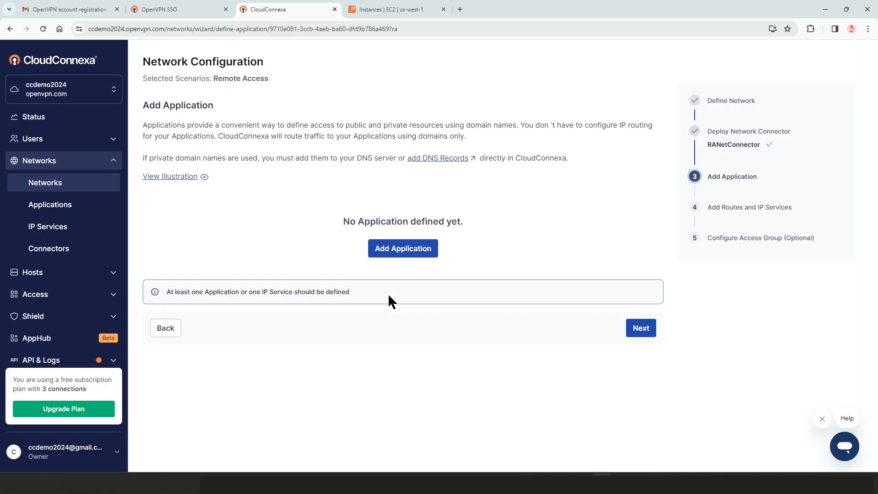
pyautogui.moveTo(380, 275)
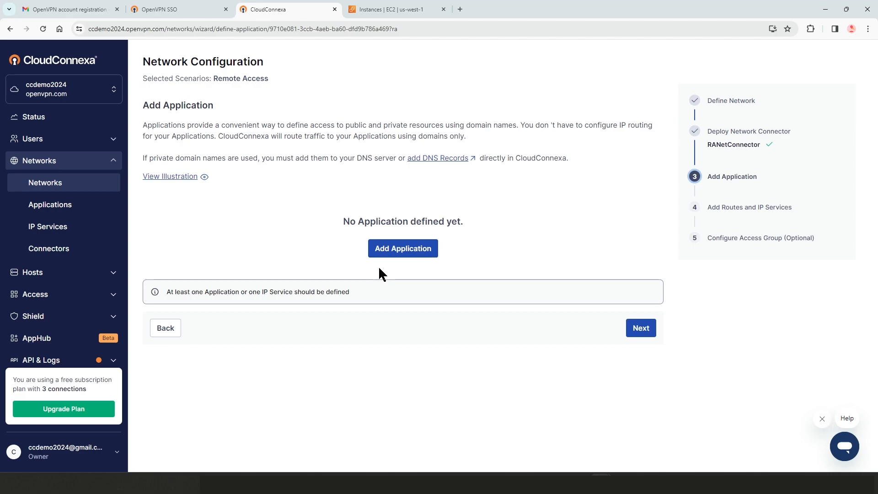
# Step: Start a new application named Timecard with custom protocols HTTP and HTTPS
pyautogui.click(402, 248)
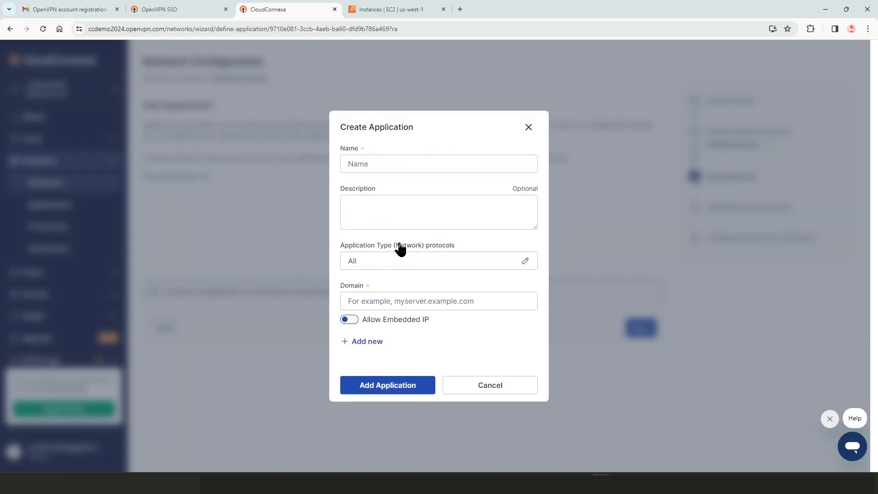
pyautogui.click(439, 163)
pyautogui.write('Timecard')
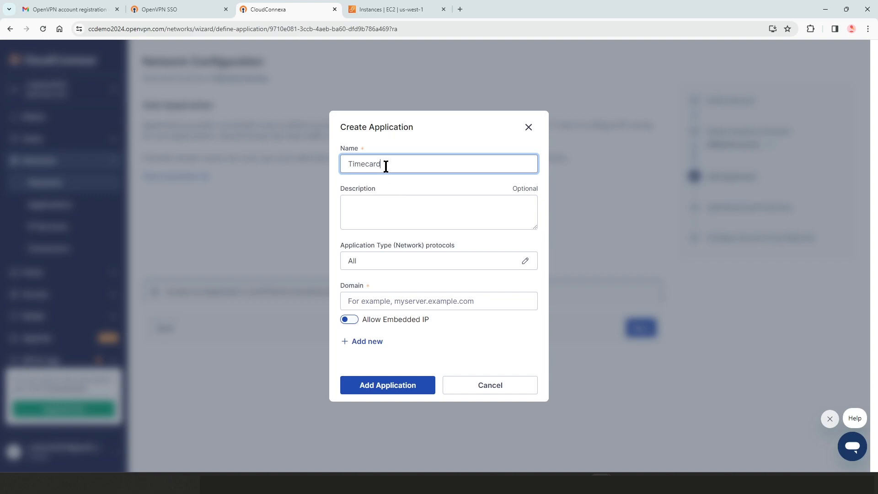
pyautogui.click(438, 301)
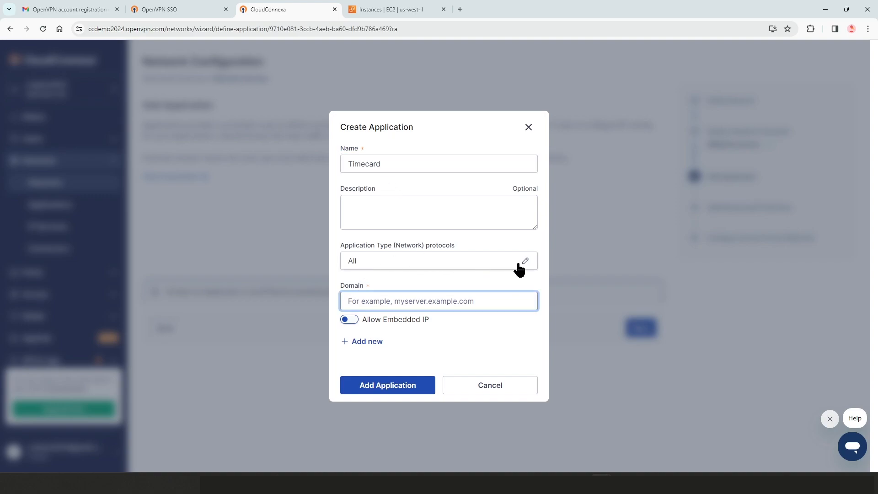
pyautogui.click(523, 261)
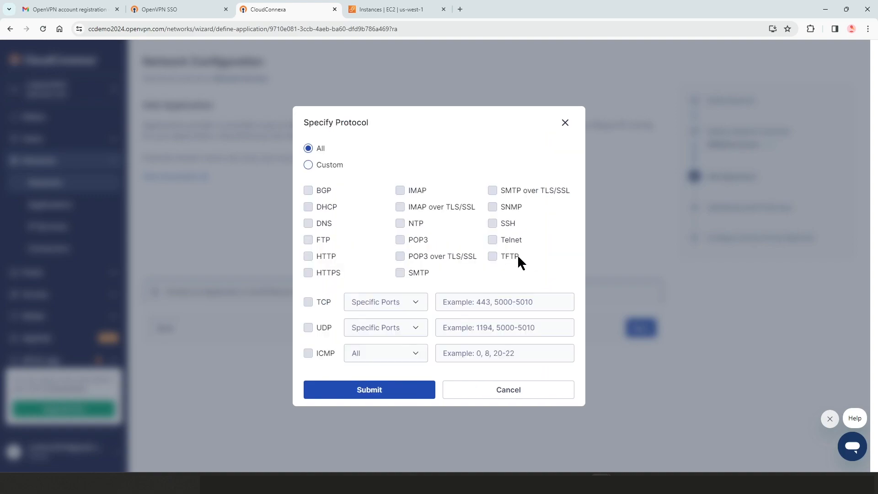
pyautogui.click(308, 165)
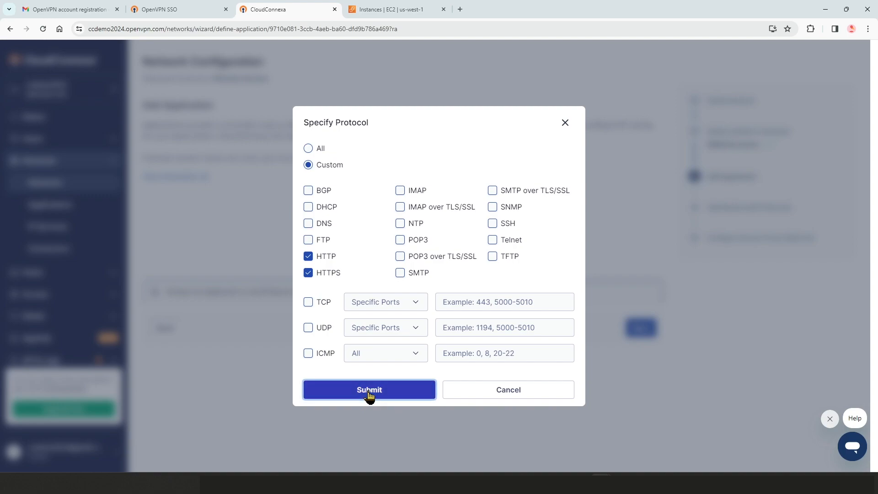
pyautogui.moveTo(419, 297)
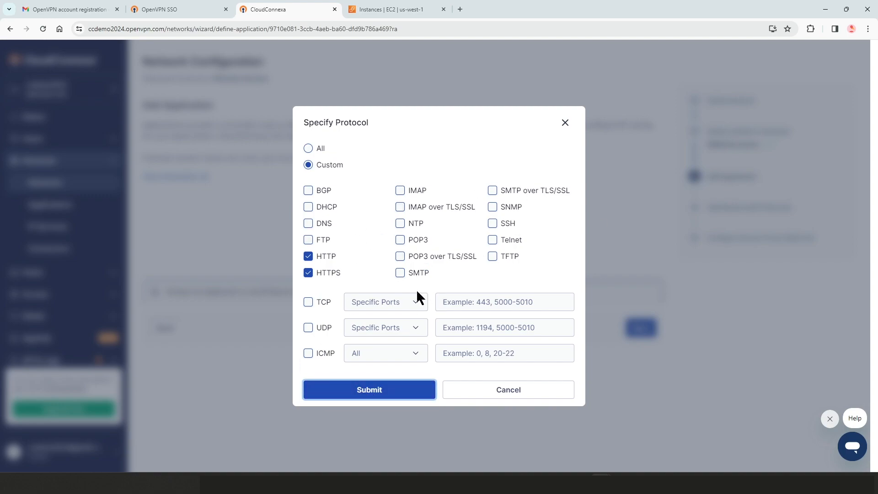
pyautogui.moveTo(458, 311)
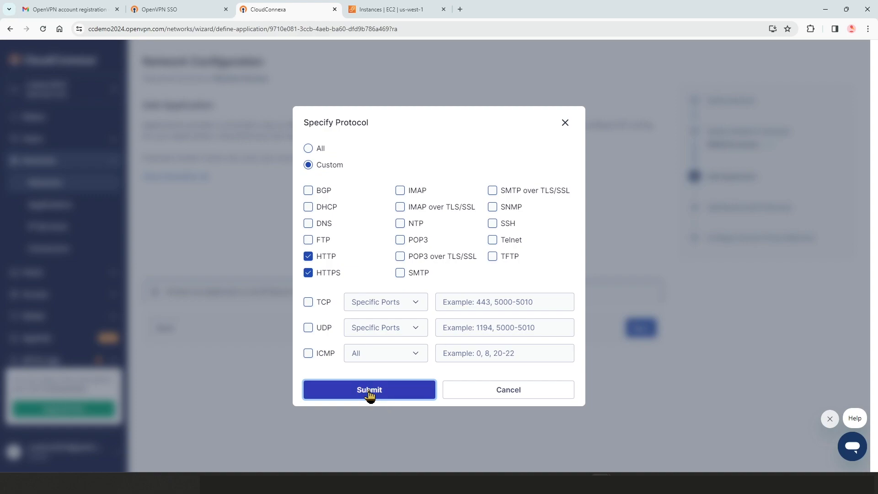
pyautogui.click(369, 390)
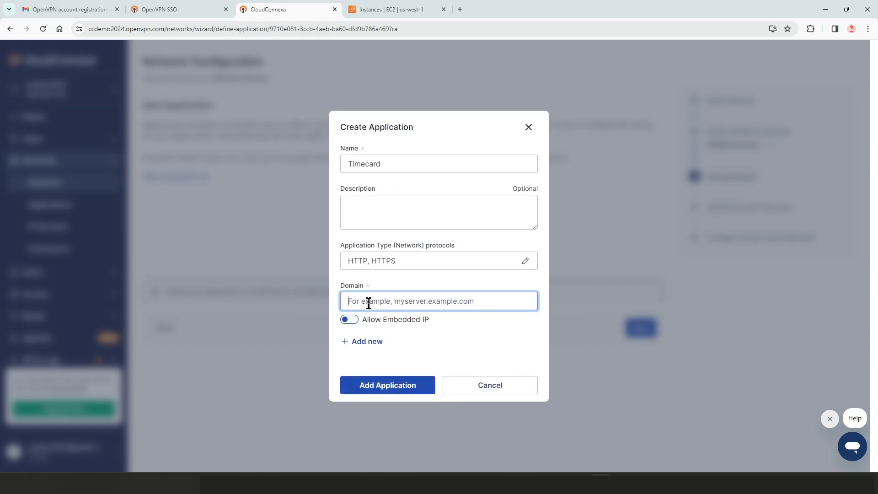
# Step: Add the domain timecard.ovnlab.local and create the Timecard application
pyautogui.write('timecard.ovnlab.local')
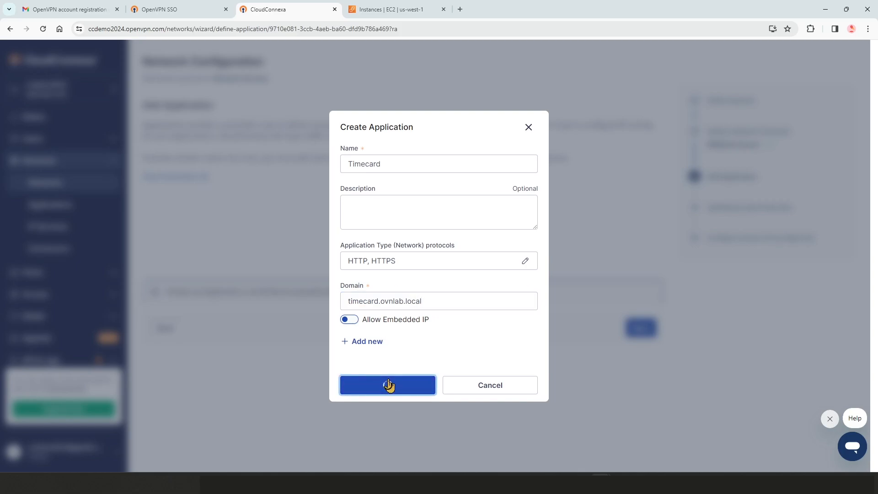
pyautogui.click(387, 385)
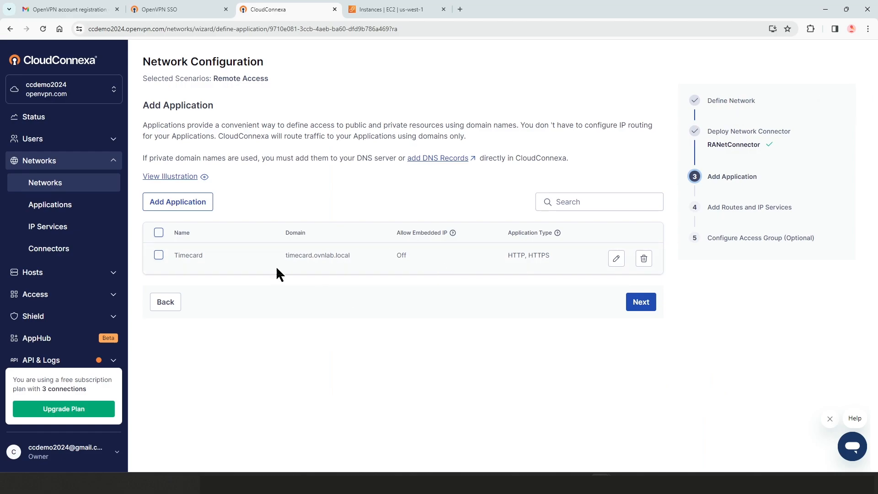
pyautogui.moveTo(296, 270)
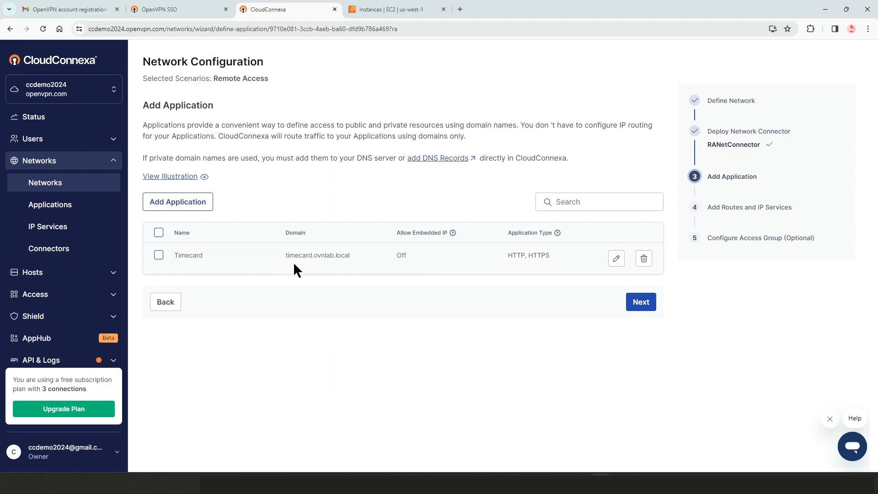
pyautogui.moveTo(349, 242)
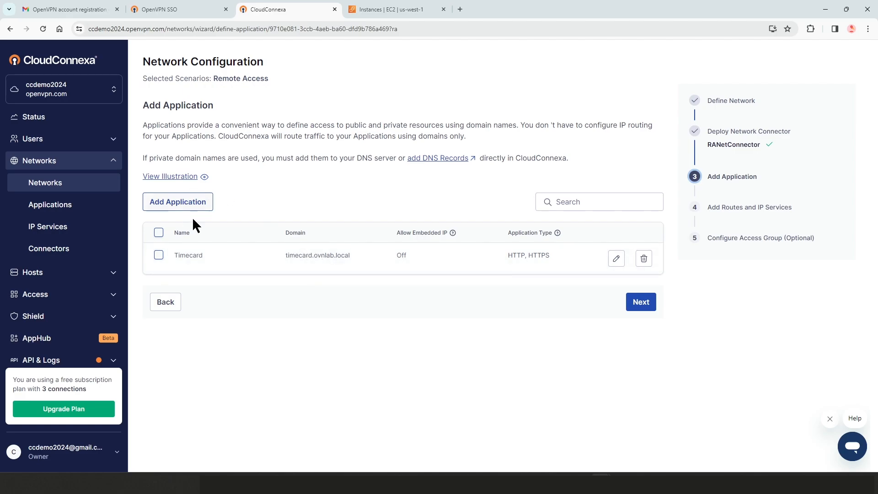
pyautogui.moveTo(366, 271)
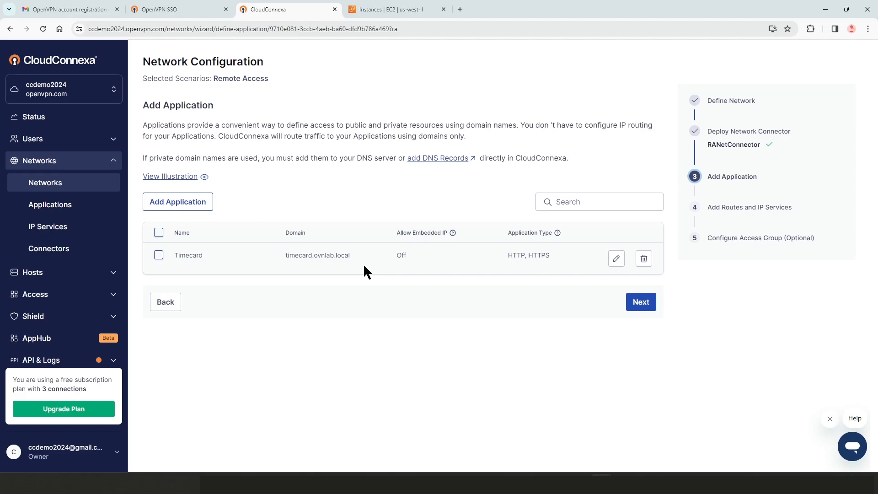
pyautogui.moveTo(341, 264)
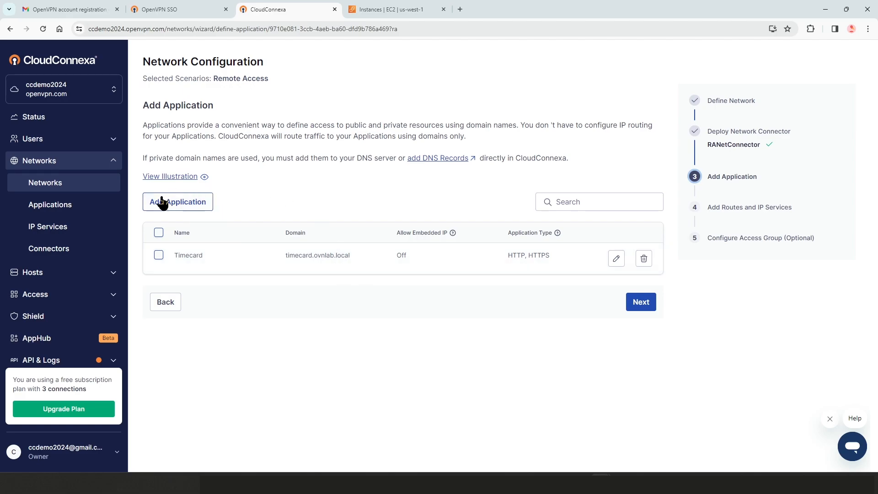
# Step: Advance the wizard from Applications to the Add Routes and IP Services step
pyautogui.click(641, 302)
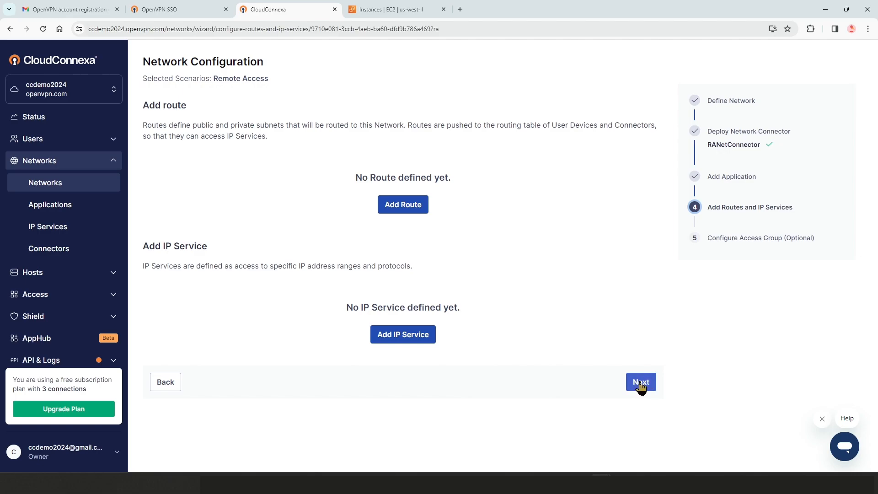
# Step: Dismiss the feedback survey and finish the wizard so RANet shows Online
pyautogui.click(641, 383)
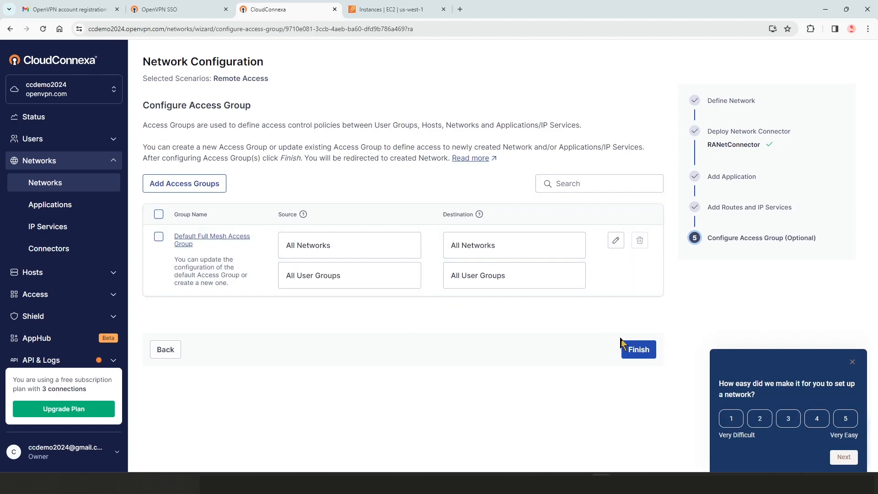
pyautogui.click(851, 362)
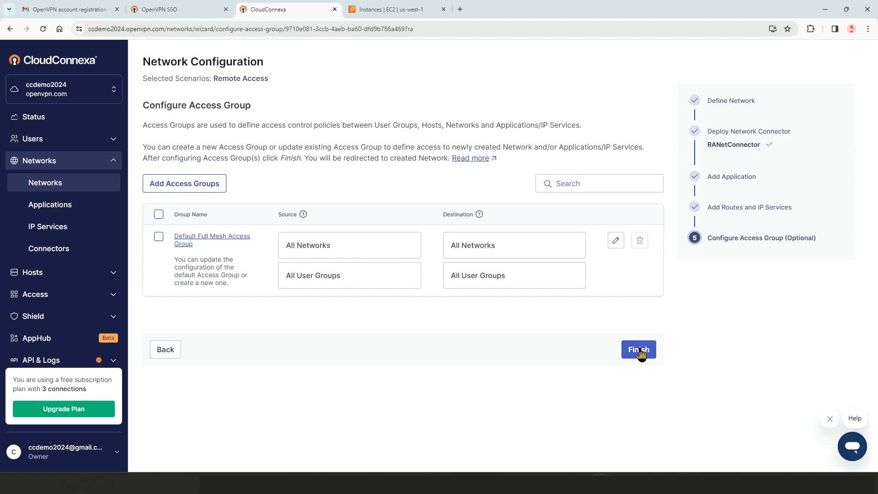
pyautogui.click(637, 350)
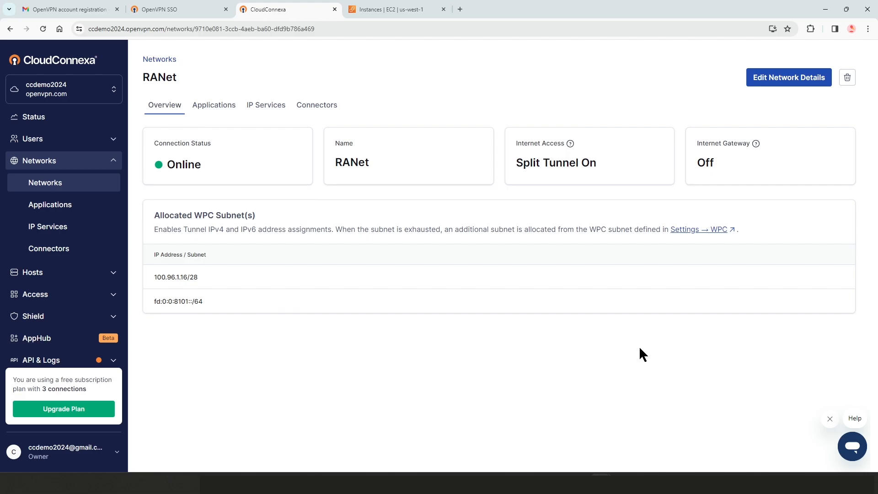
pyautogui.moveTo(229, 167)
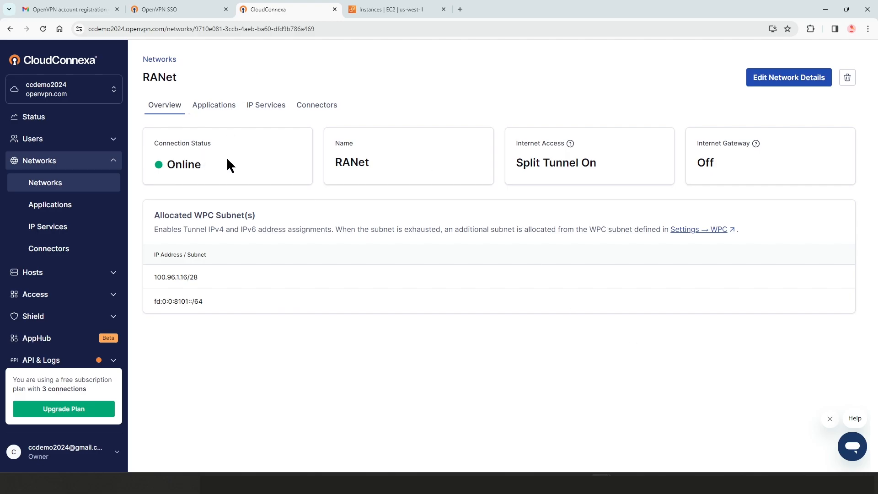
# Step: Check RANet's Applications, IP Services and Connectors tabs, ending back on Applications with Timecard
pyautogui.click(213, 105)
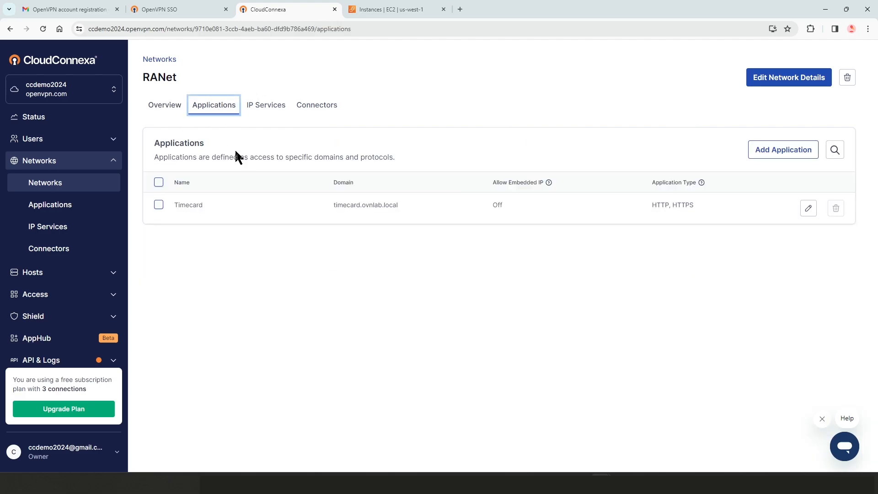
pyautogui.click(266, 105)
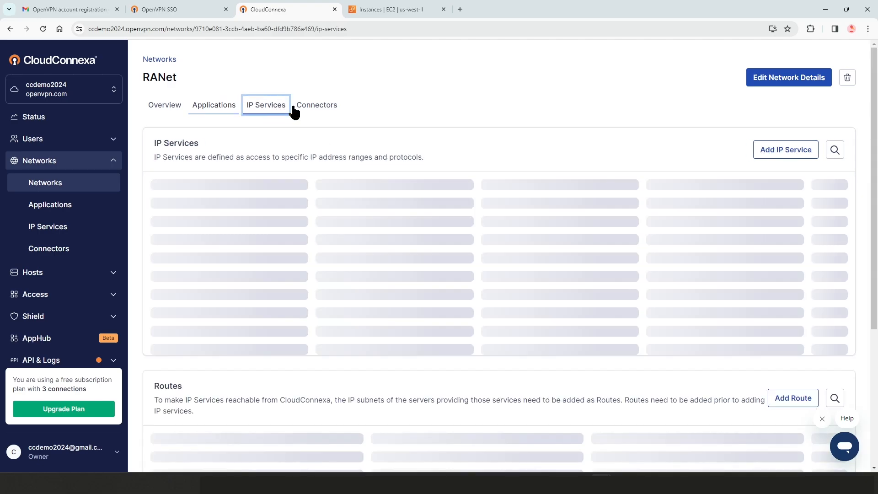
pyautogui.click(316, 104)
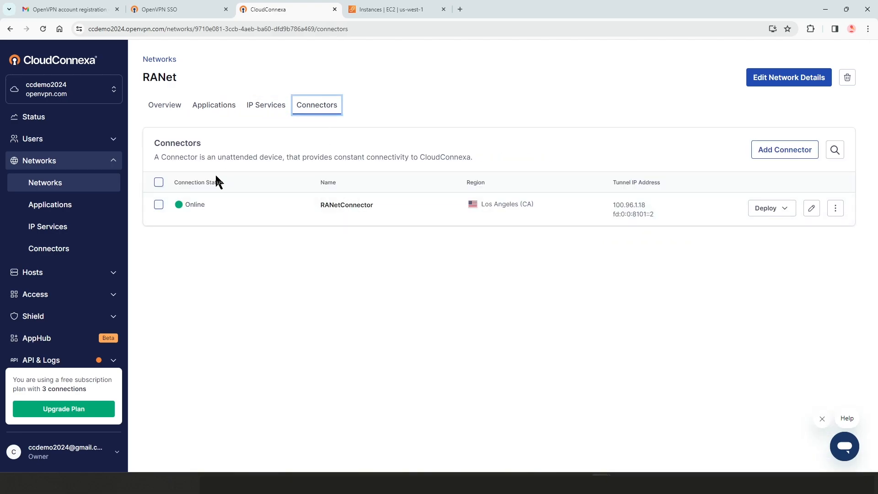
pyautogui.moveTo(190, 42)
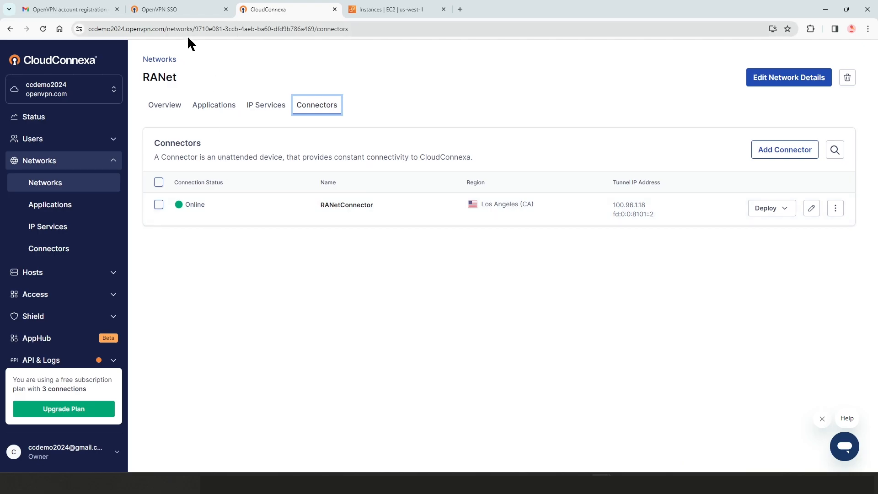
pyautogui.click(214, 104)
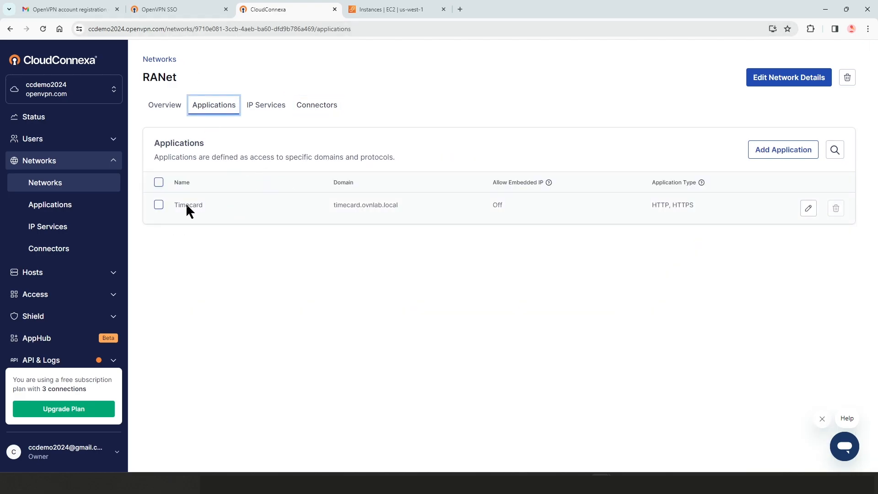
pyautogui.moveTo(343, 216)
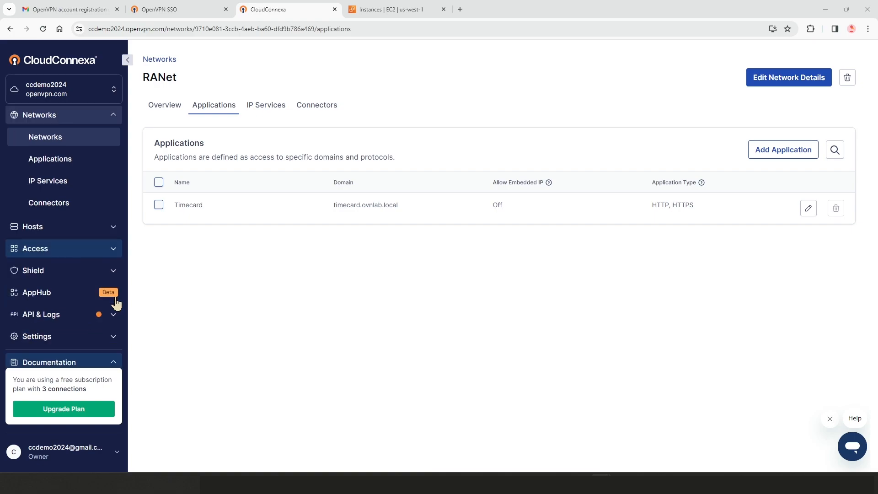
# Step: Go to Settings > DNS and show the empty DNS Records list
pyautogui.click(37, 336)
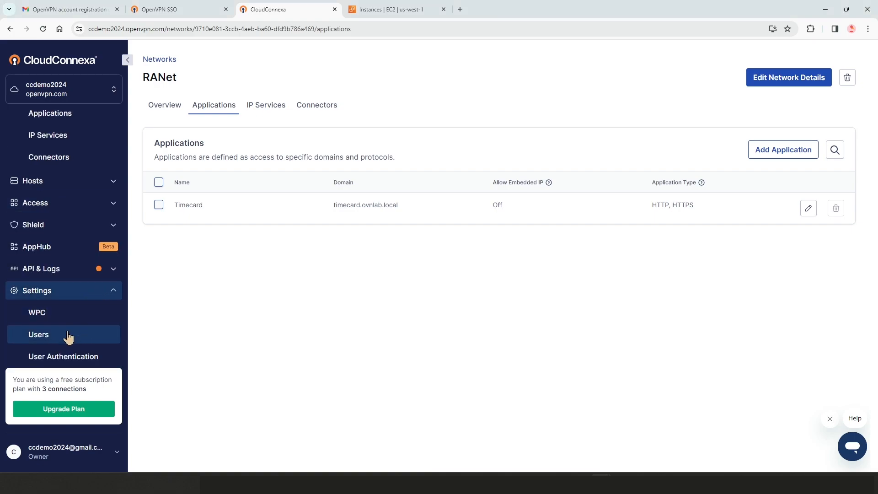
pyautogui.scroll(-3)
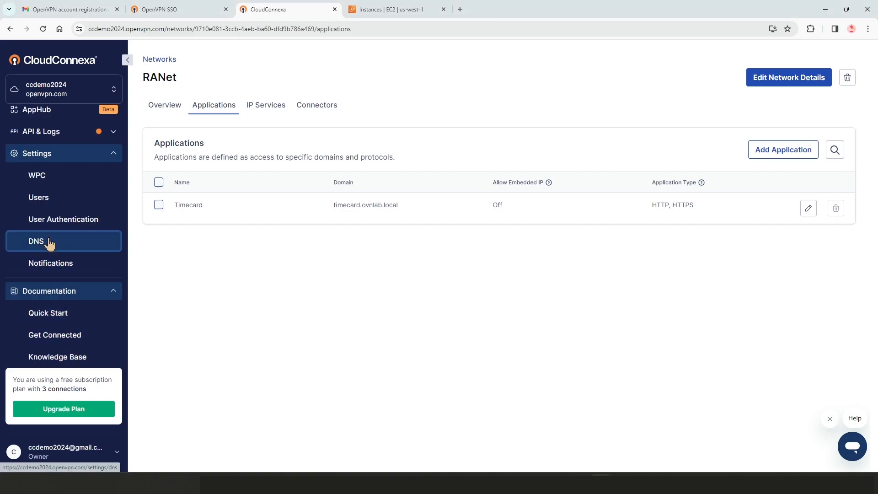
pyautogui.click(35, 240)
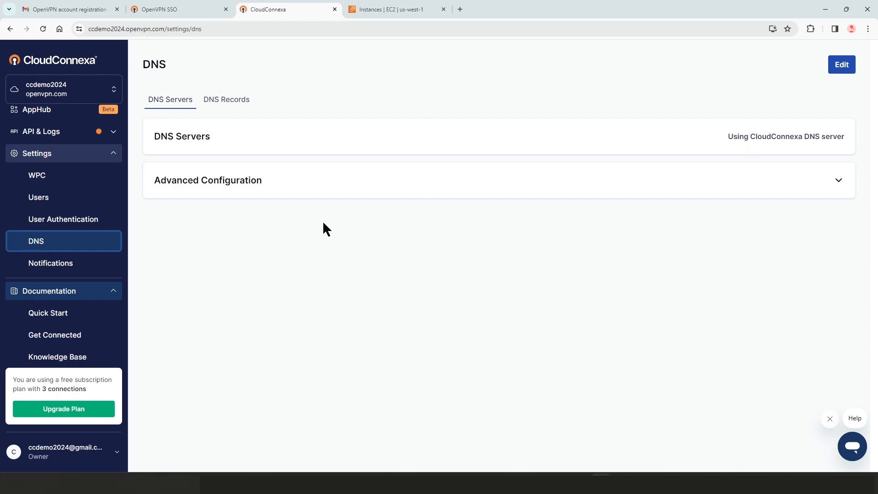
pyautogui.moveTo(593, 120)
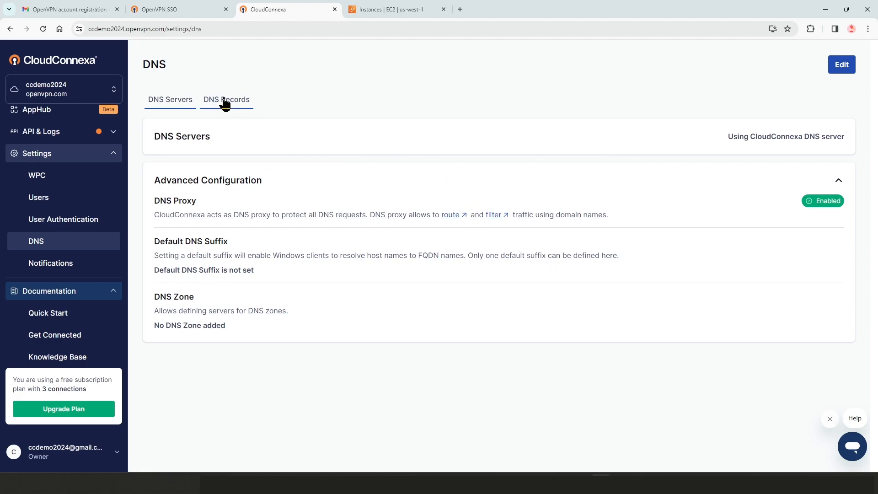
pyautogui.click(226, 99)
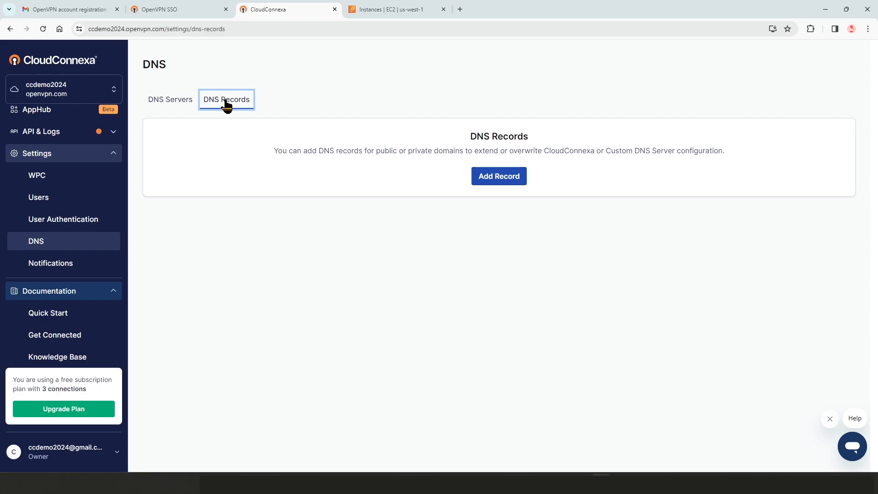
# Step: Add a DNS record mapping timecard.ovnlab.local to IPv4 192.168.1.68
pyautogui.click(498, 175)
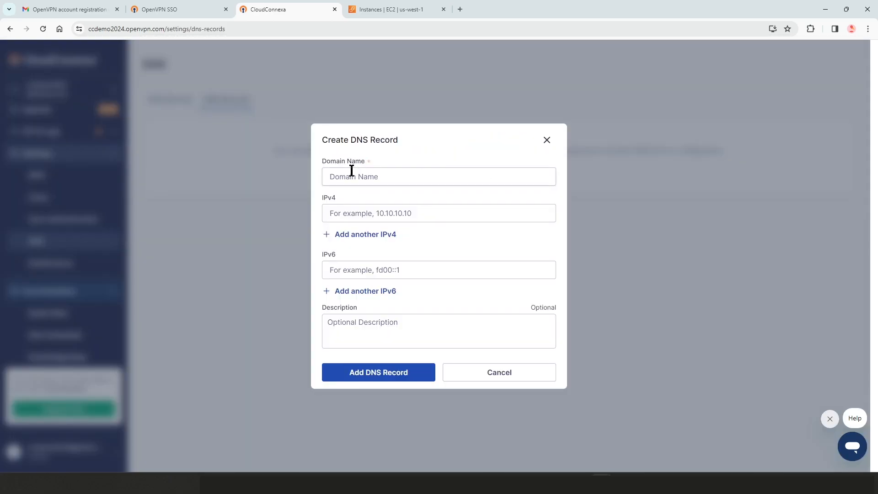
pyautogui.write('time')
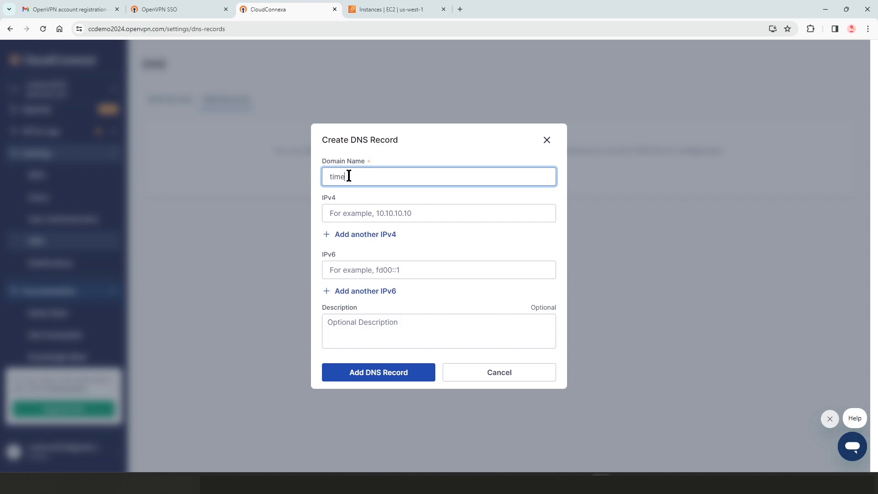
pyautogui.write('card.ovnla')
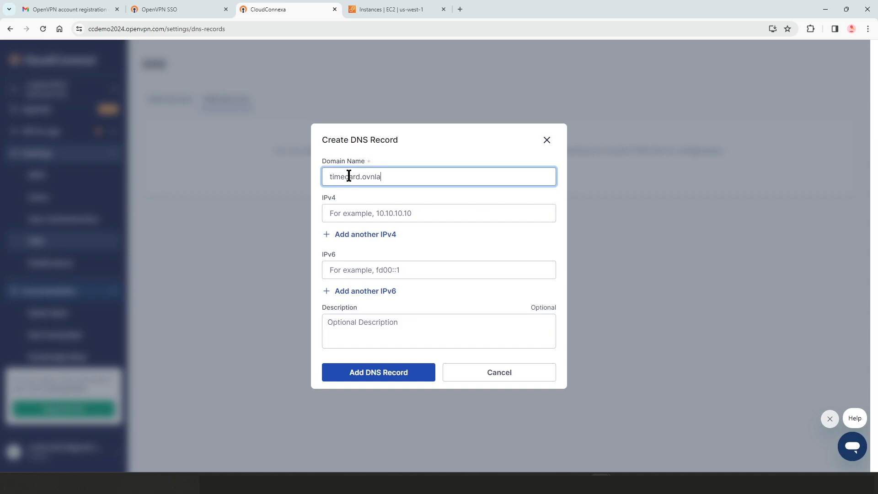
pyautogui.write('b.local')
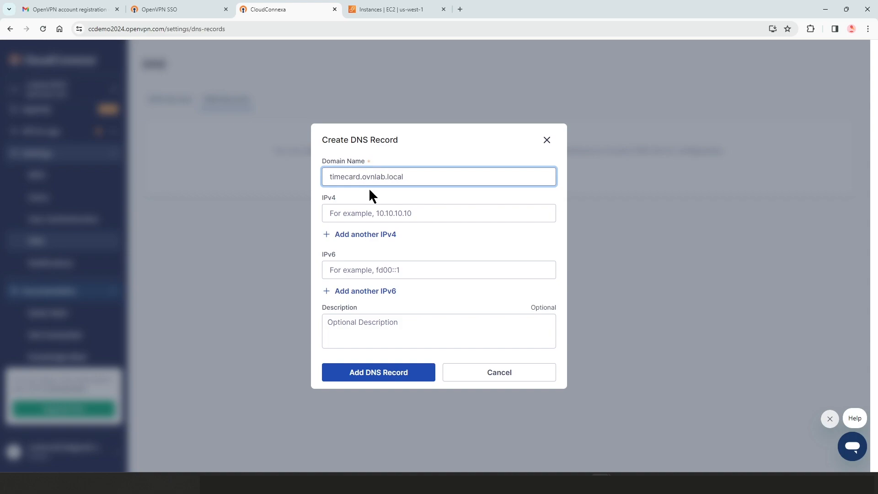
pyautogui.write('192')
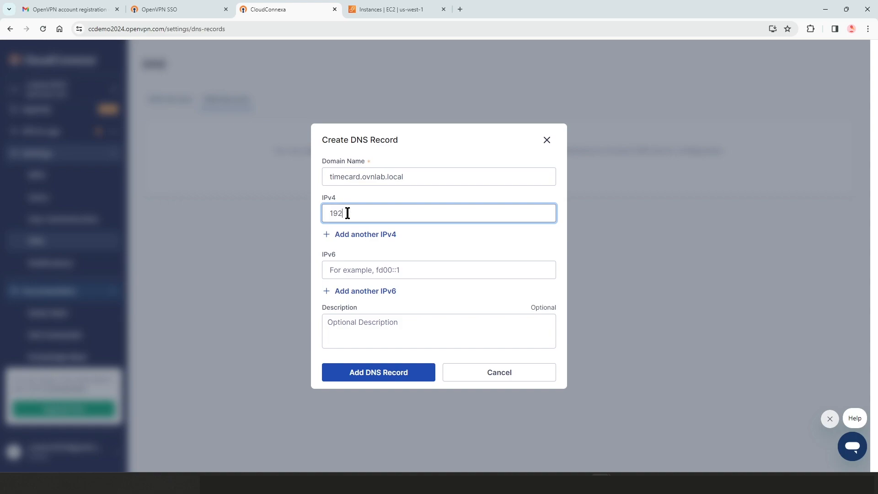
pyautogui.write('.168.1.')
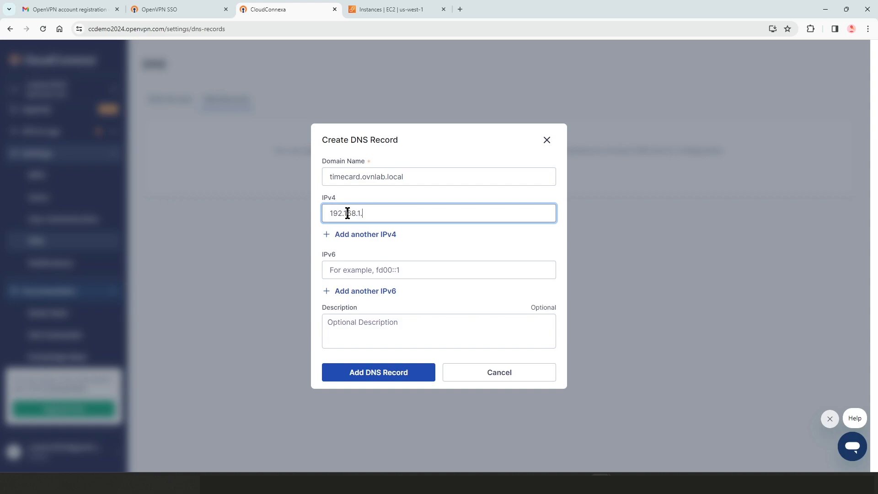
pyautogui.write('68')
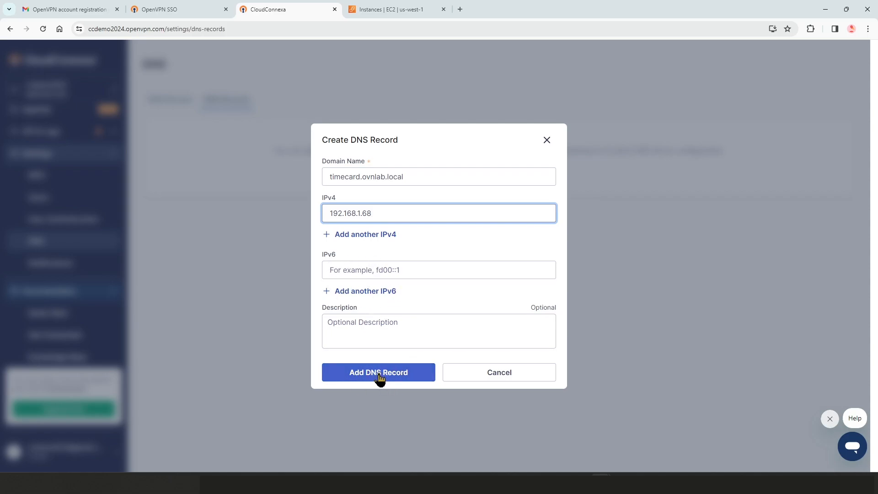
pyautogui.click(378, 372)
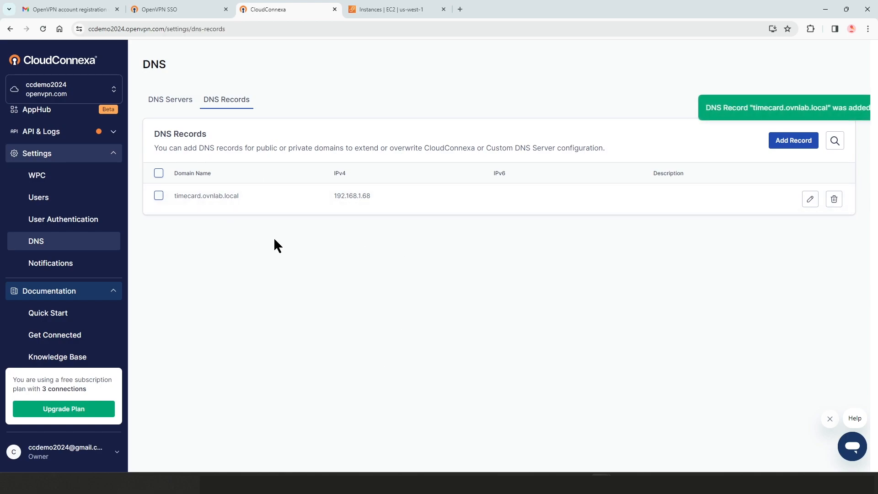
pyautogui.moveTo(255, 216)
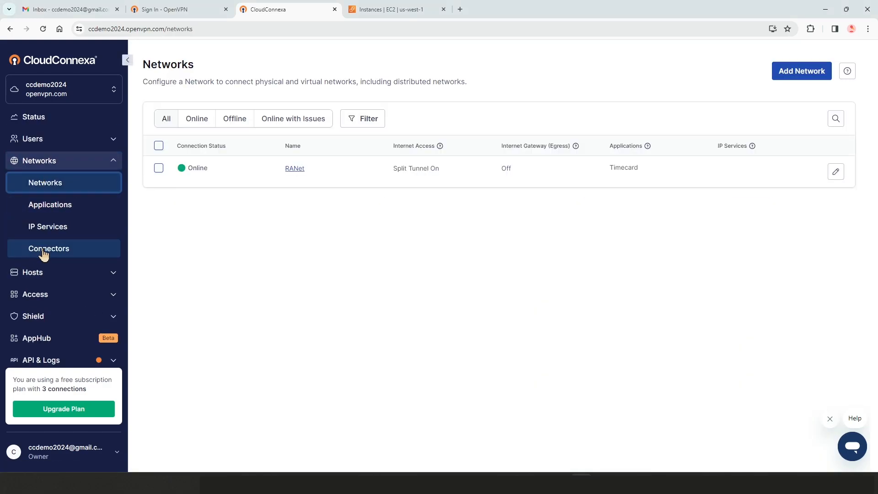
# Step: Visit Connectors, Applications and IP Services from the sidebar, returning to Networks showing RANet Online
pyautogui.click(48, 248)
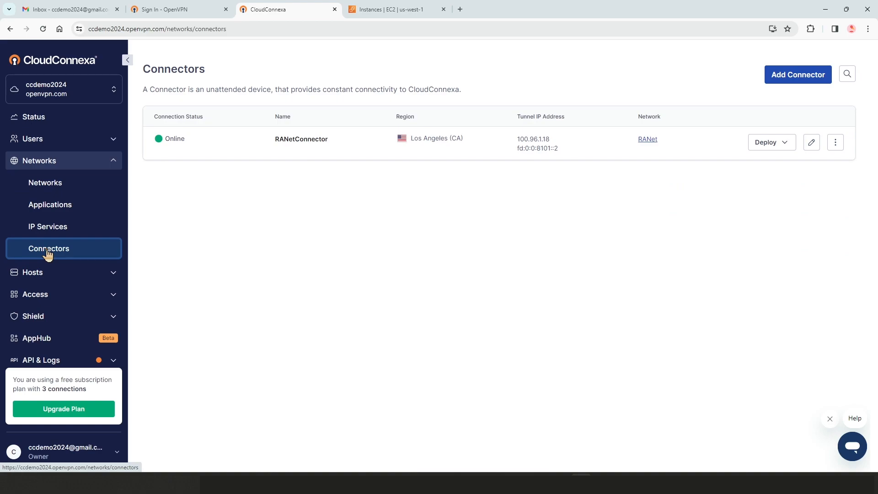
pyautogui.moveTo(797, 74)
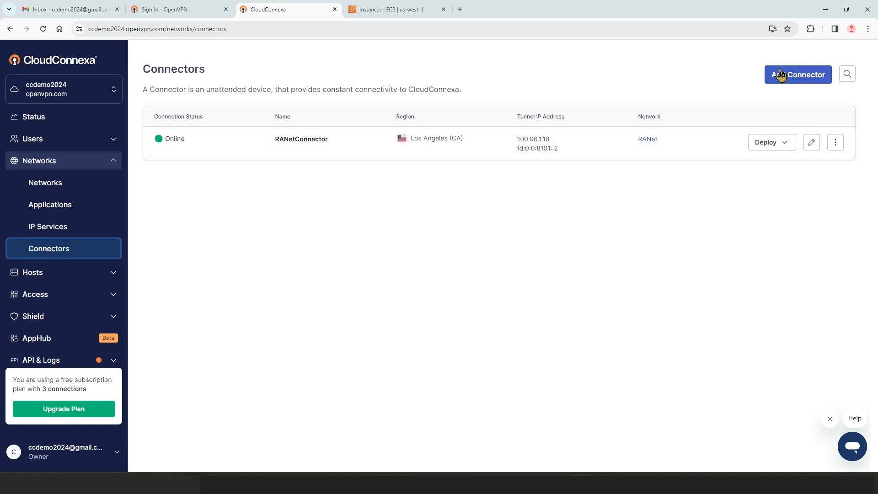
pyautogui.moveTo(45, 183)
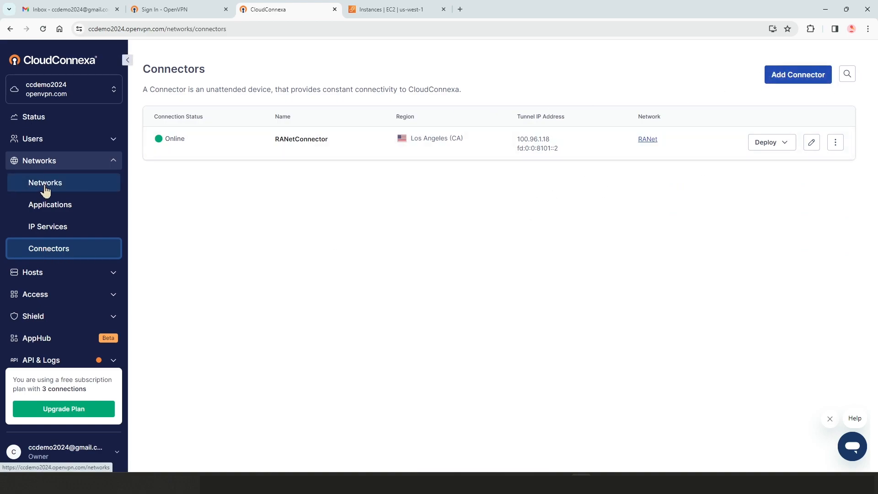
pyautogui.click(50, 204)
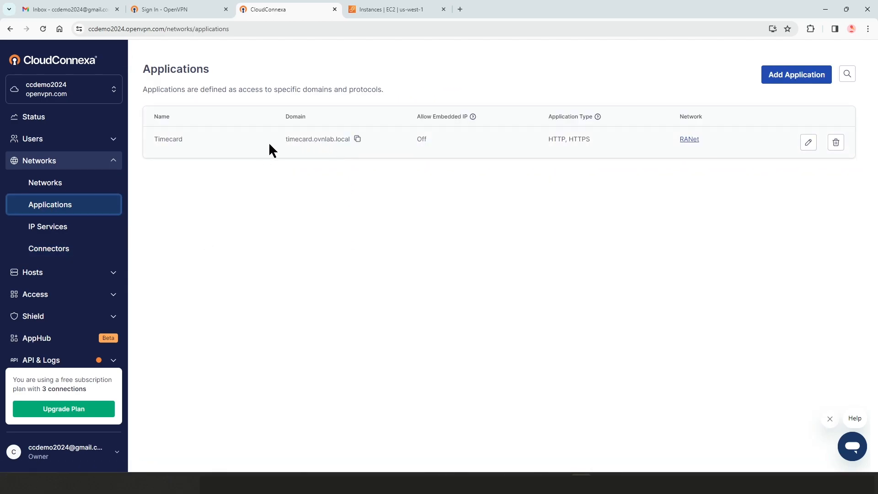
pyautogui.moveTo(664, 173)
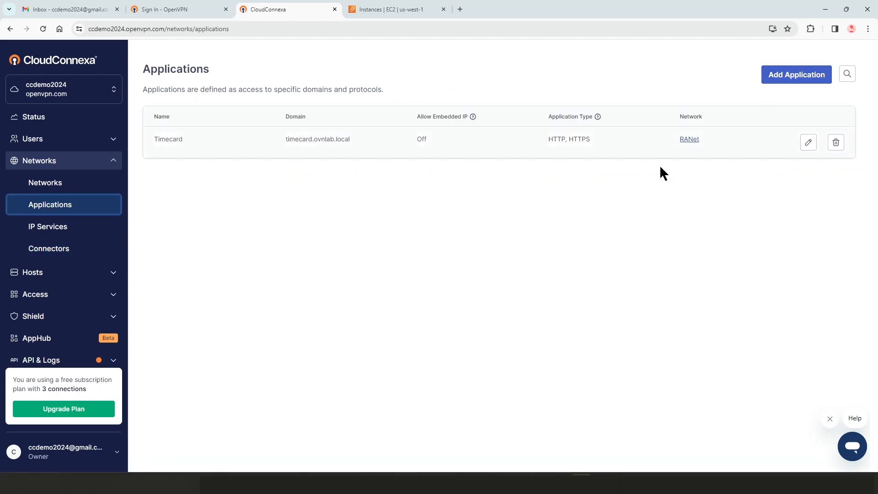
pyautogui.click(47, 226)
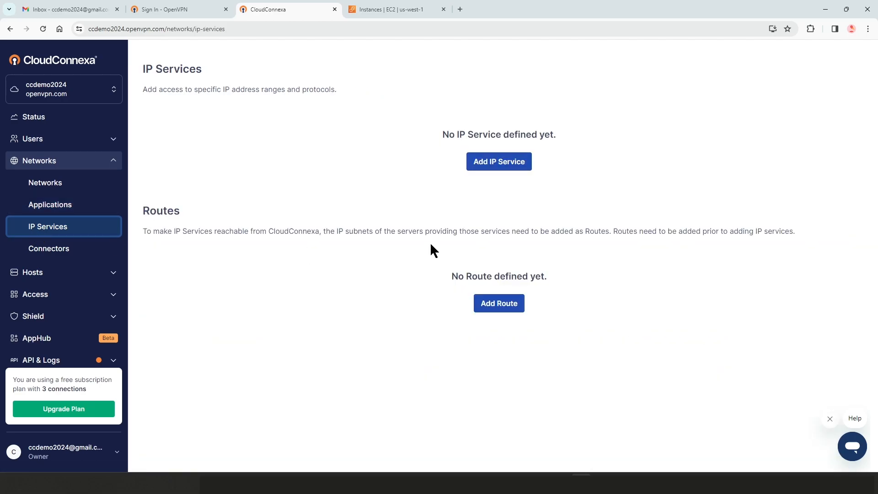
pyautogui.moveTo(45, 183)
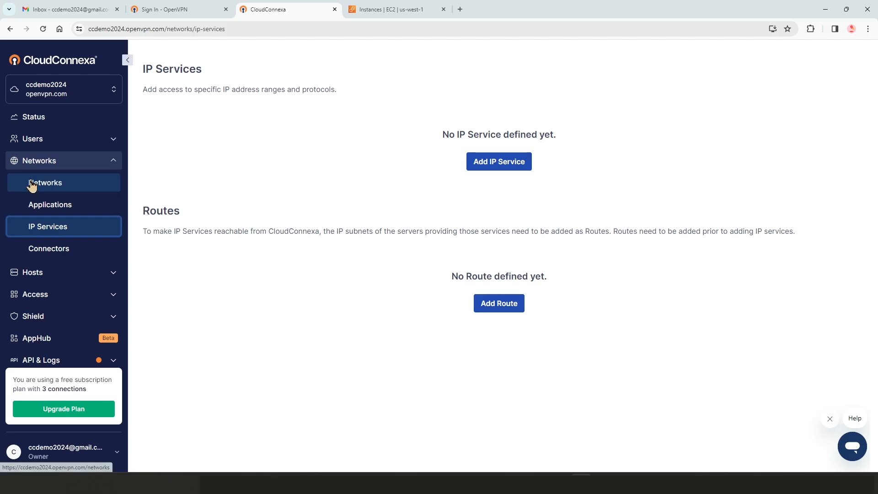
pyautogui.click(45, 182)
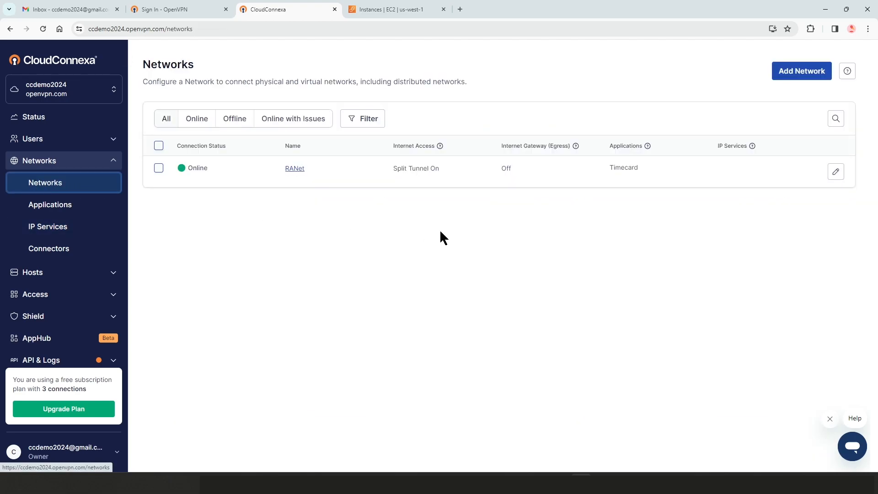